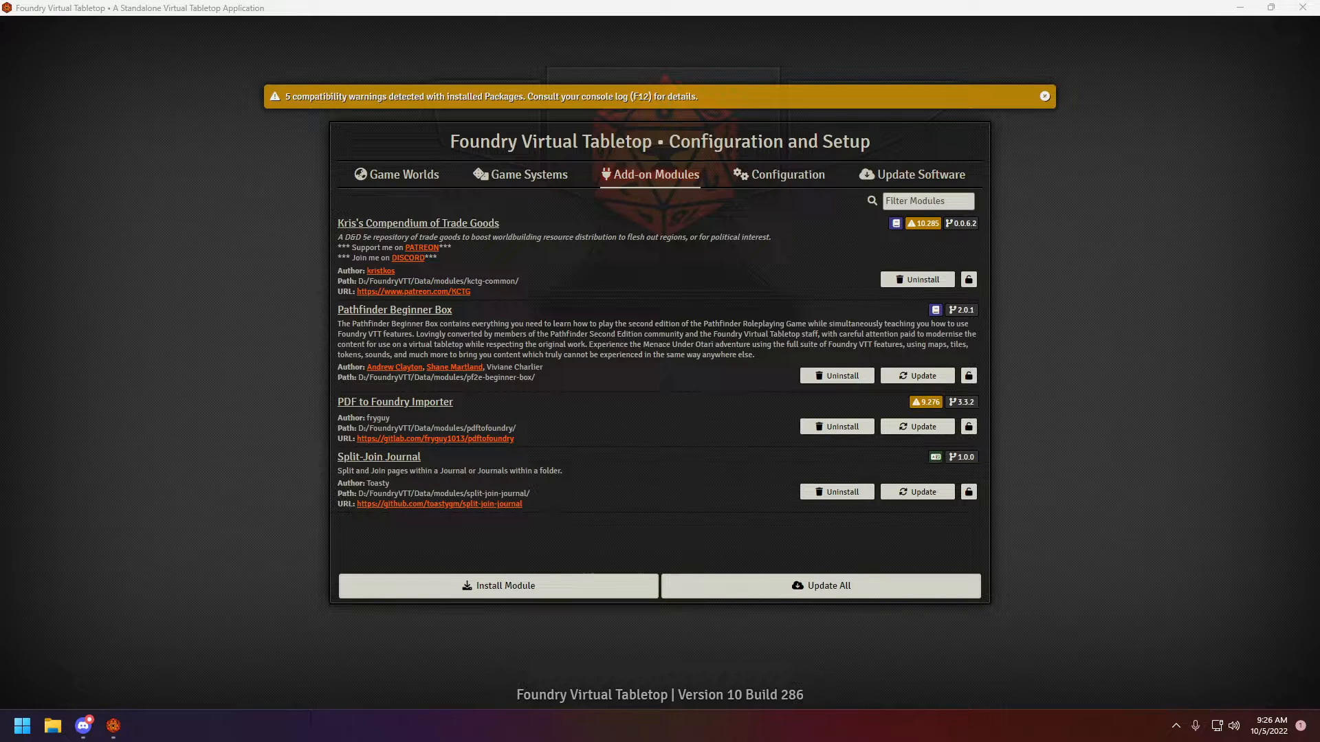
{"action": "mouse_move", "coordinate": [437, 519]}
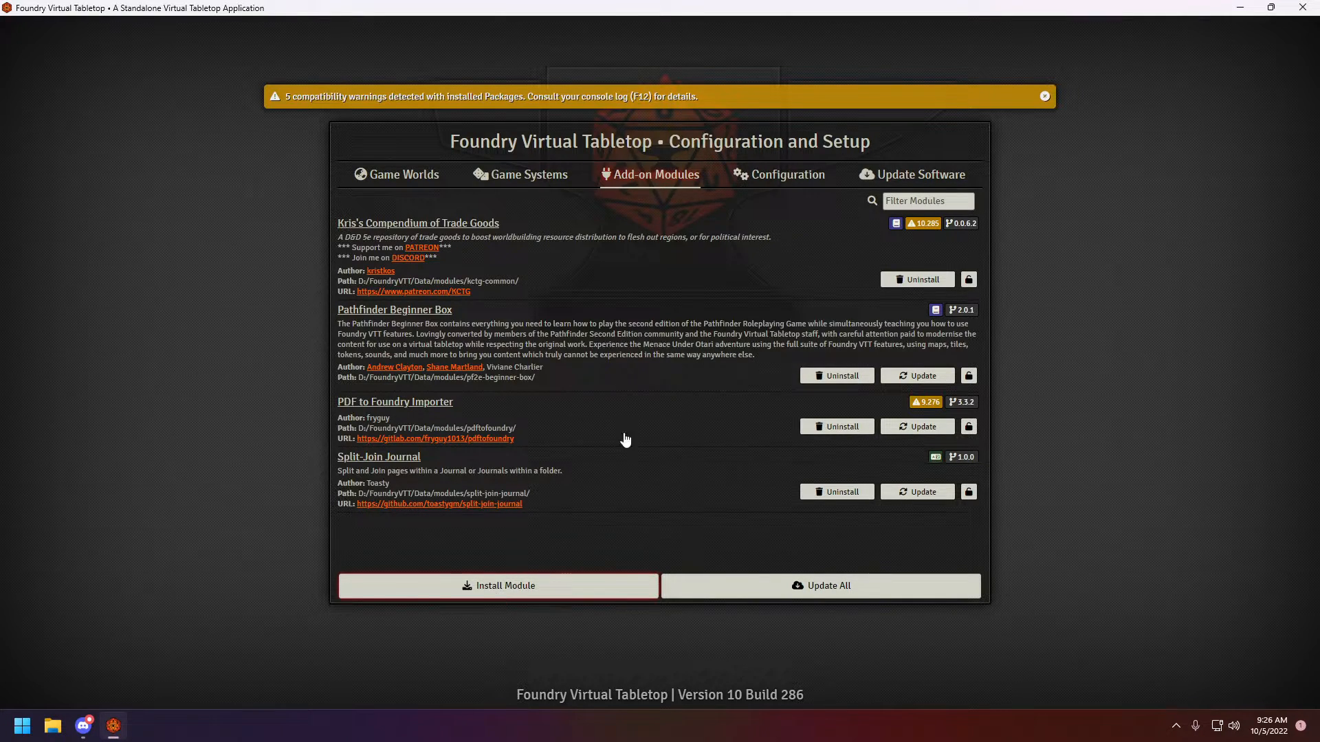
Search the module installer for 'spli', then switch to the Game Worlds list
{"action": "left_click", "coordinate": [497, 586]}
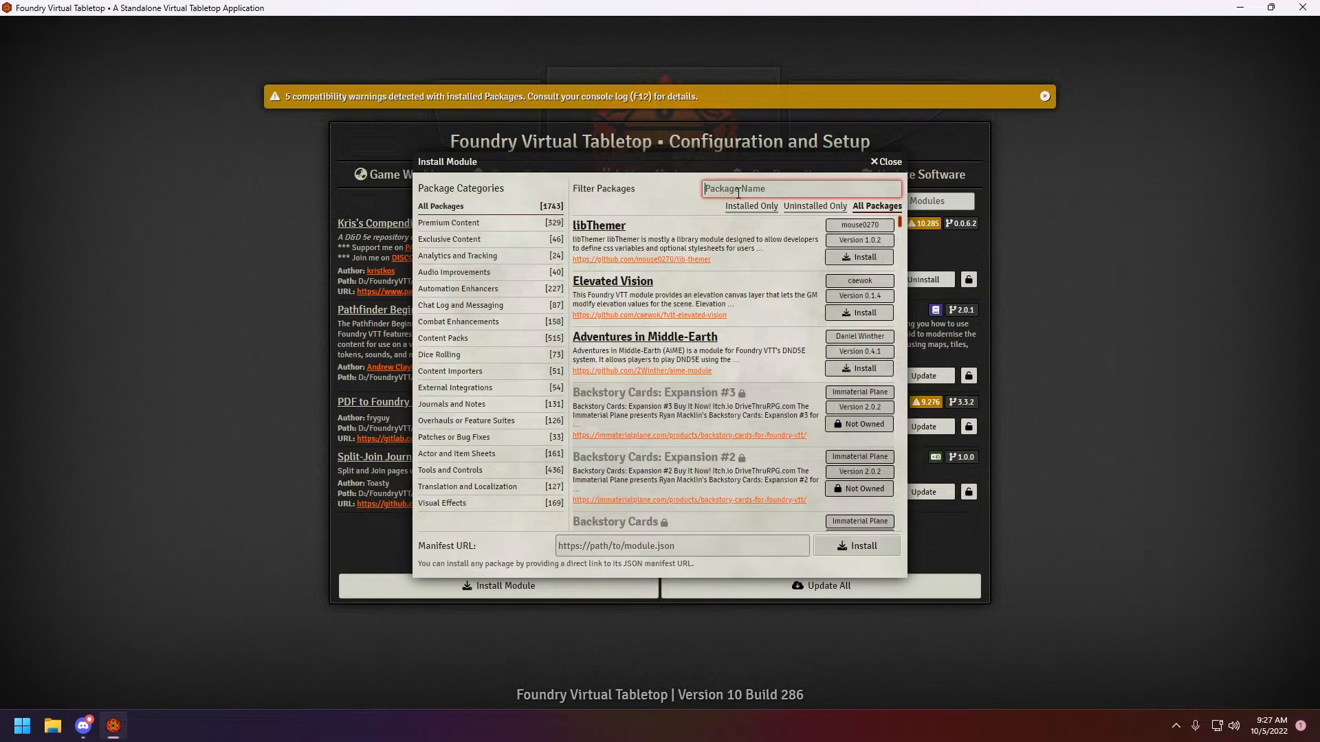
{"action": "type", "text": "spli"}
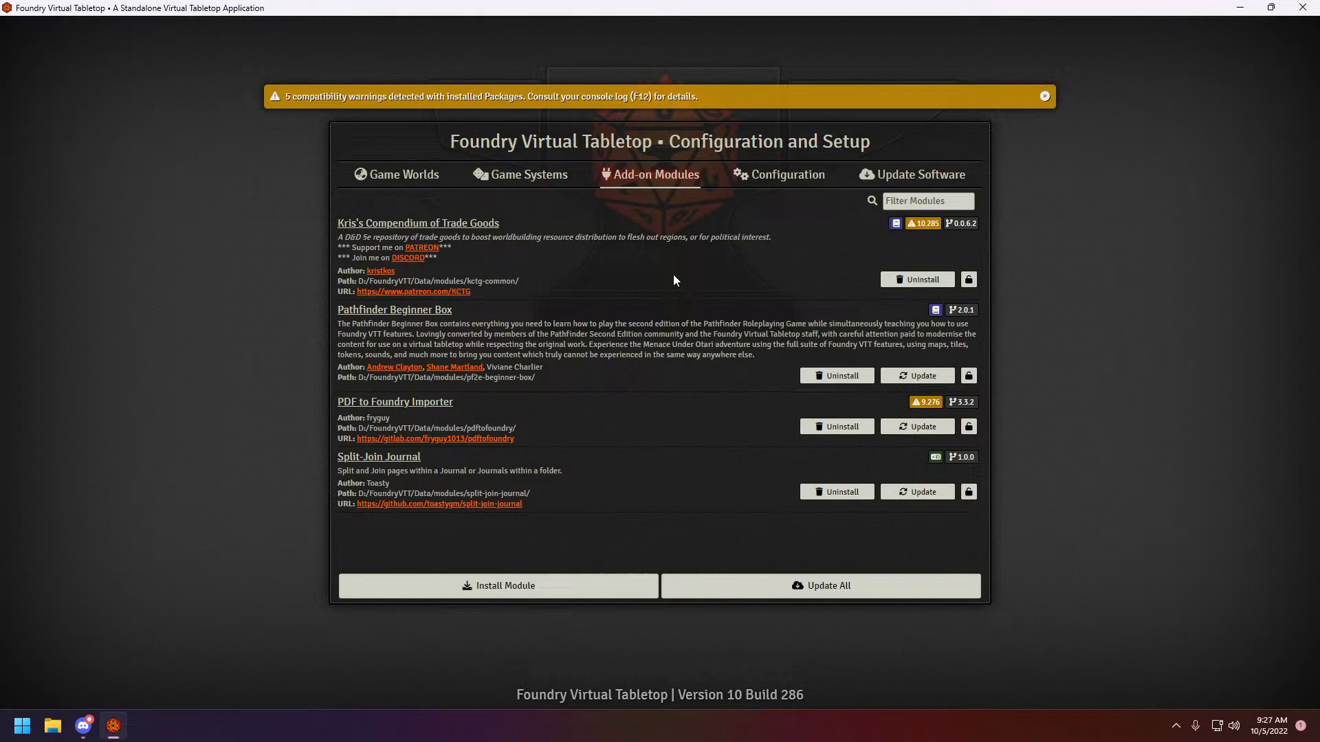
{"action": "left_click", "coordinate": [396, 175]}
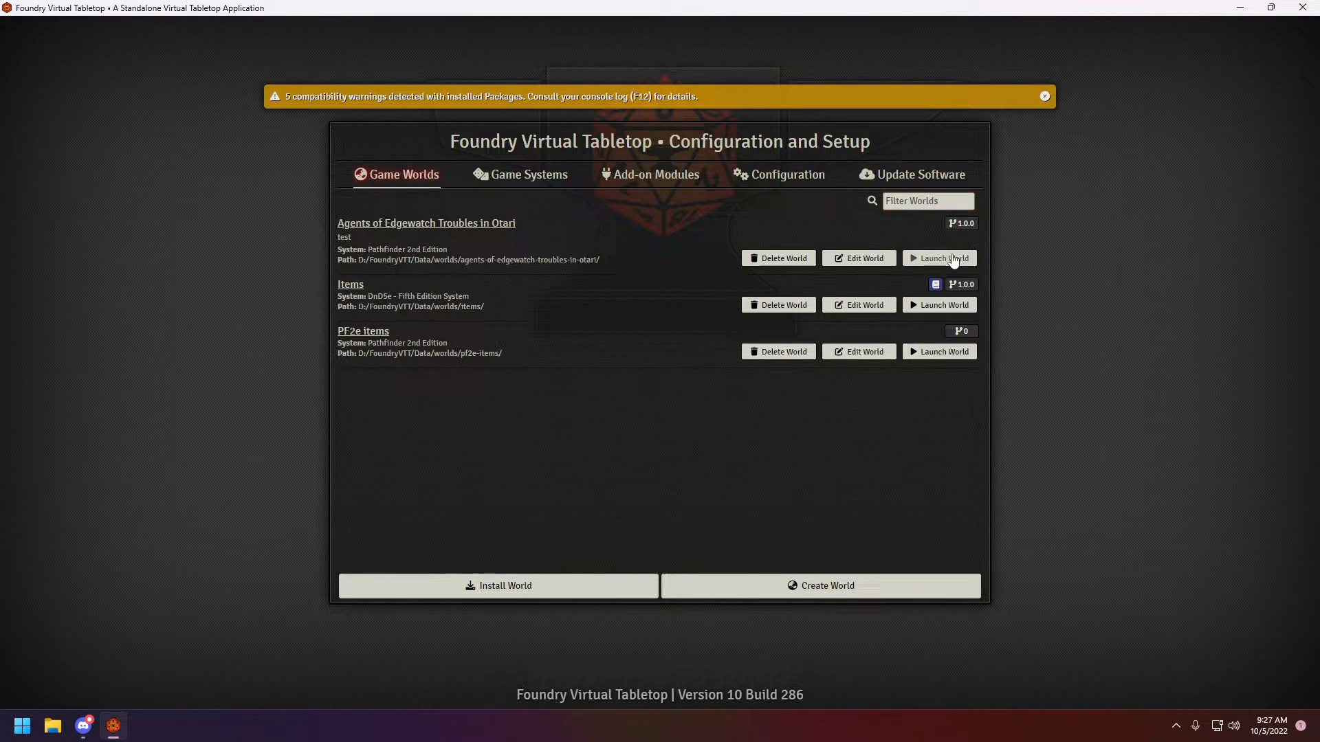
Launch the Agents of Edgewatch world and expand the Devil at the Dreaming Palace journal folder
{"action": "left_click", "coordinate": [938, 258]}
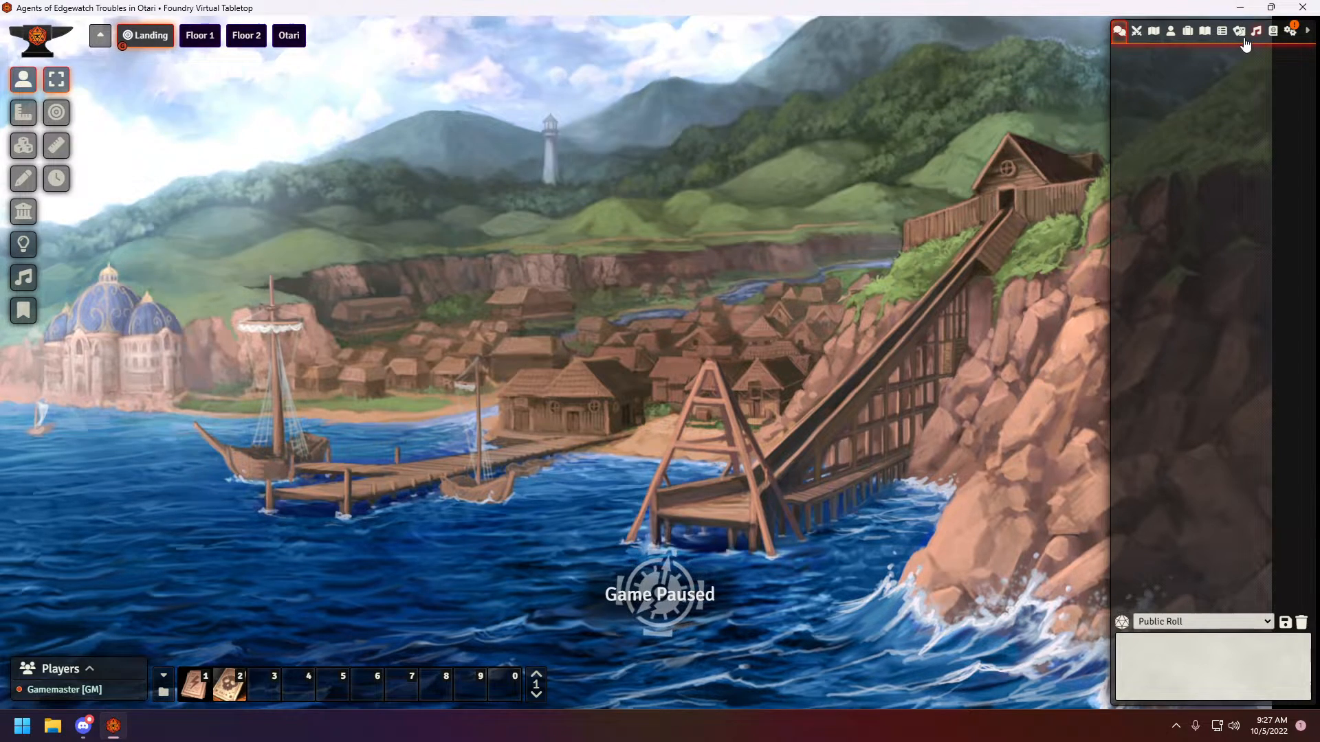
{"action": "left_click", "coordinate": [1204, 32]}
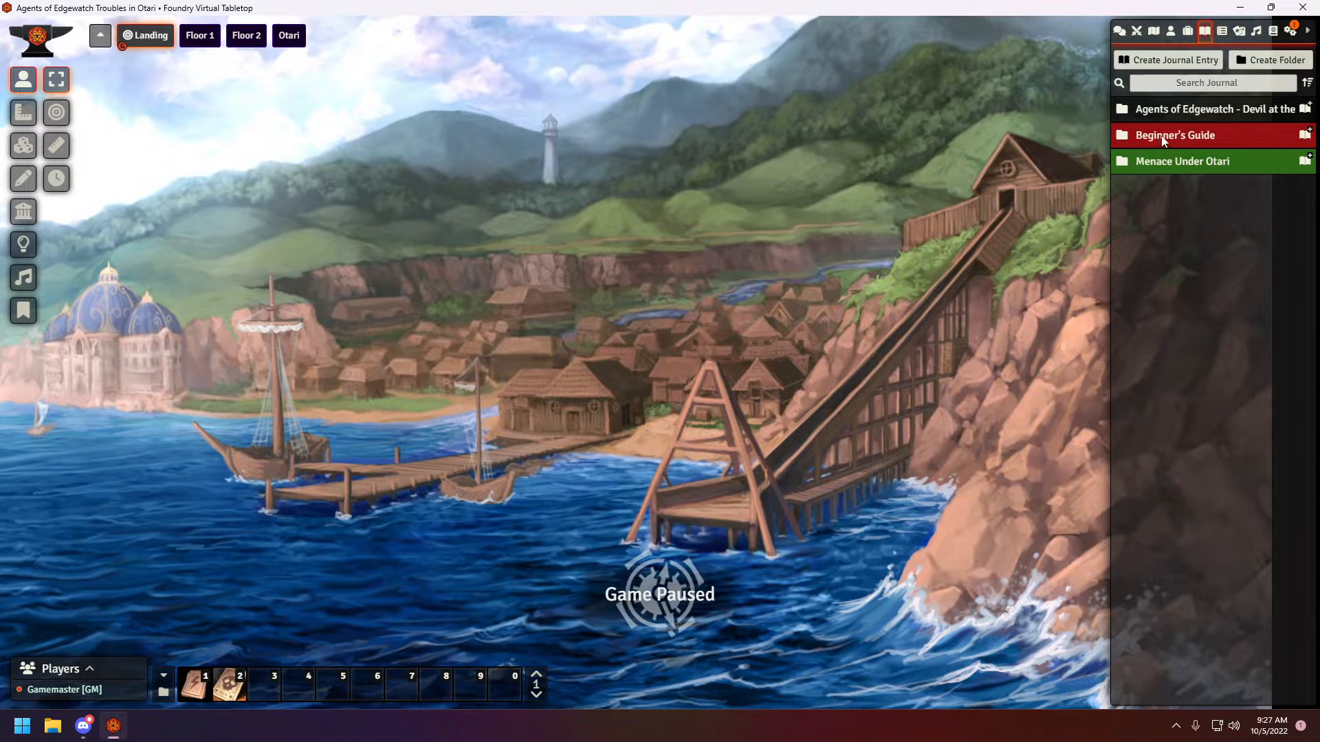
{"action": "left_click", "coordinate": [1194, 109]}
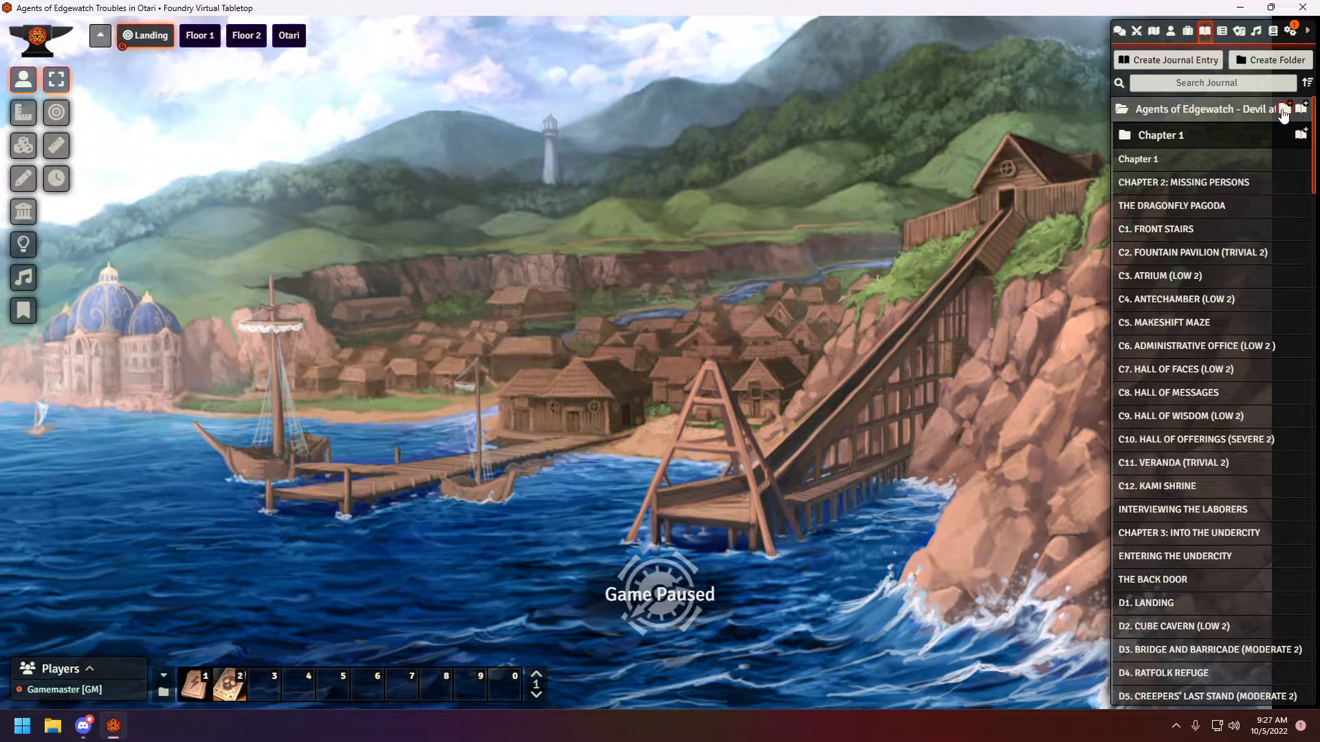
Create a 'Chapter 2' subfolder inside the Devil at the Dreaming Palace folder
{"action": "left_click", "coordinate": [1284, 110]}
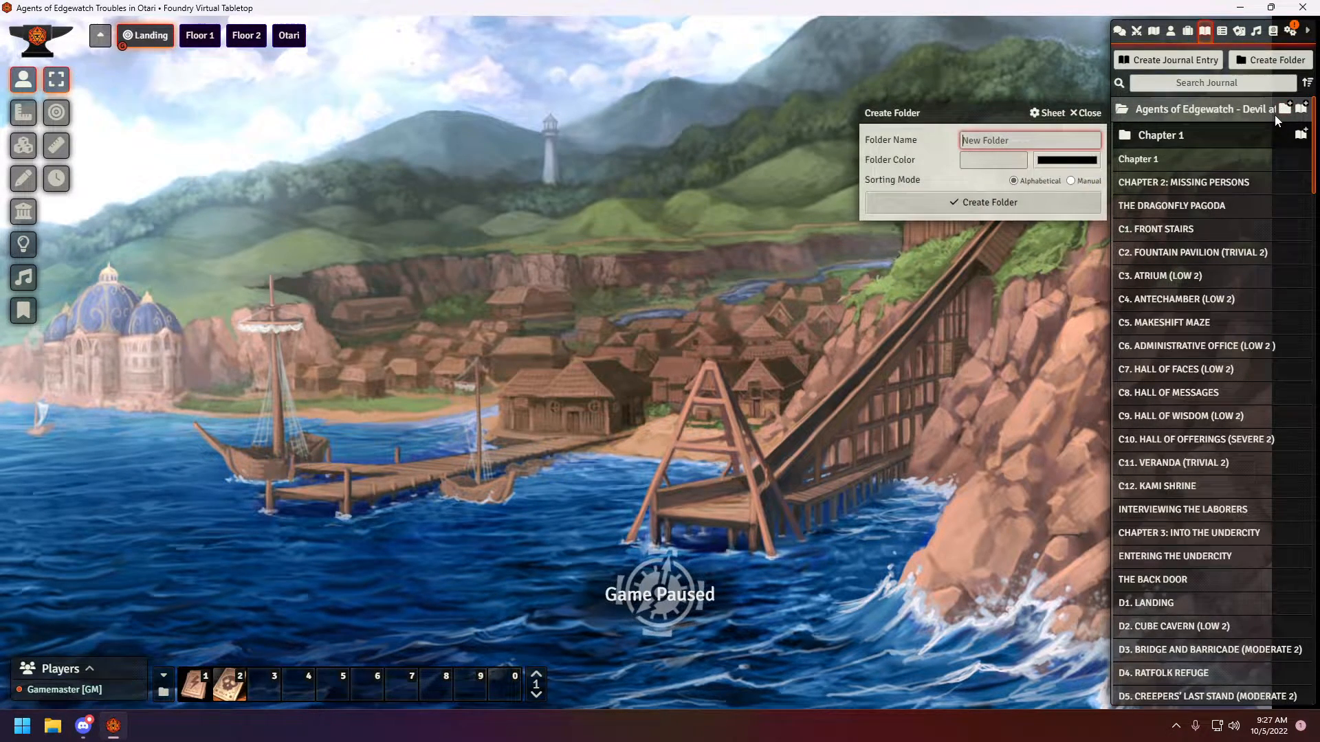
{"action": "type", "text": "C"}
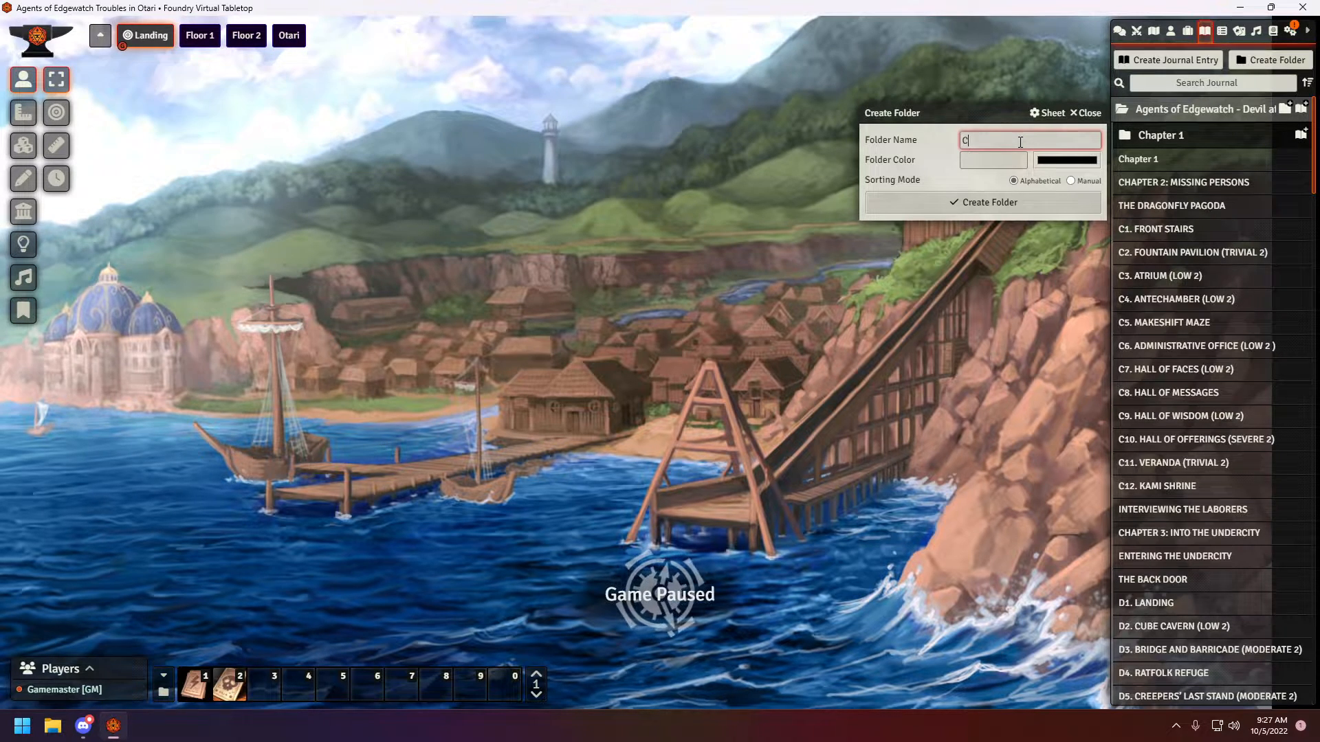
{"action": "type", "text": "hapter 2"}
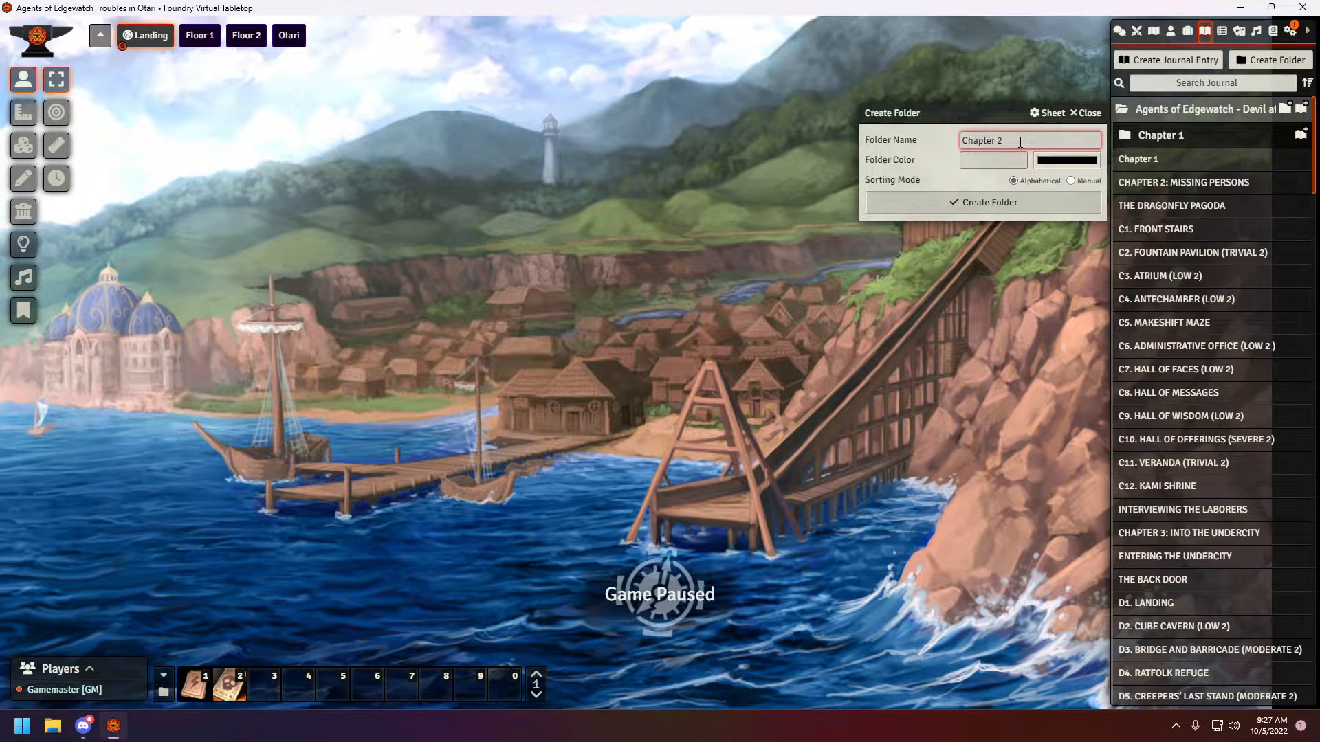
{"action": "left_click", "coordinate": [982, 202]}
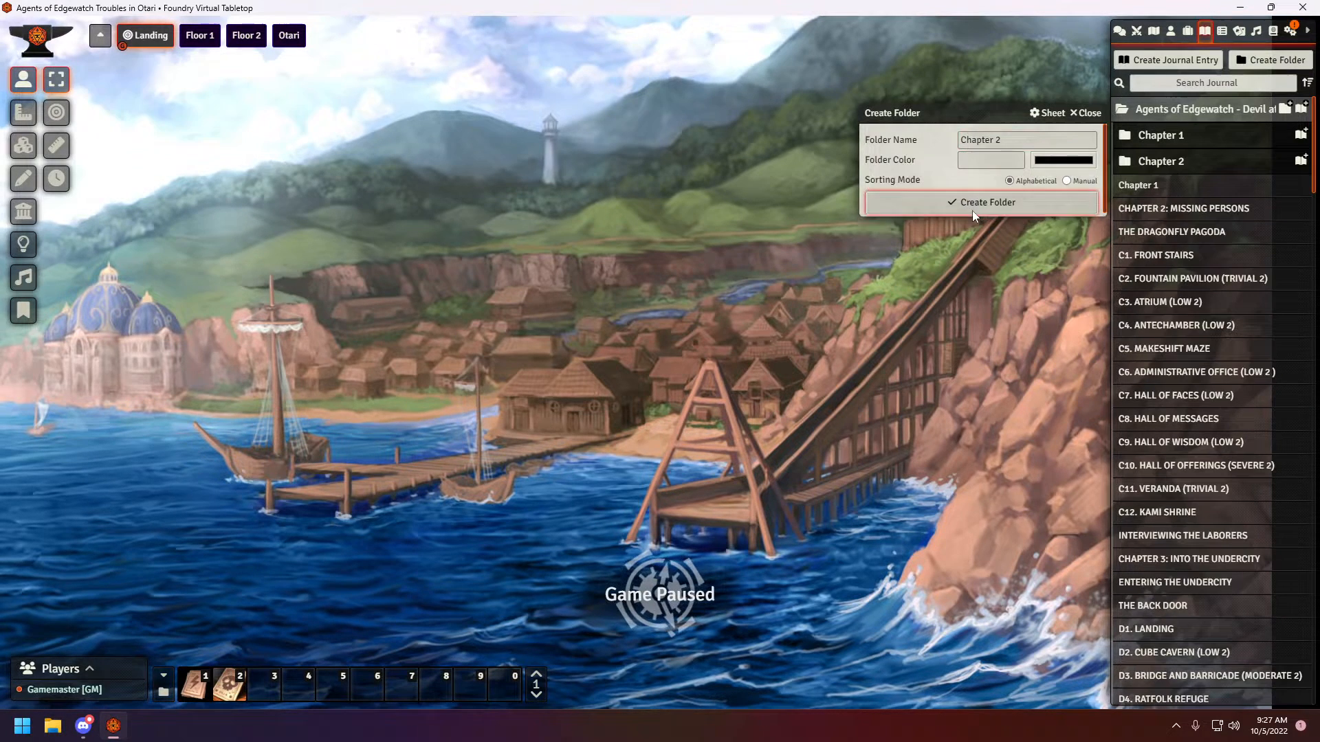
{"action": "left_click", "coordinate": [980, 203]}
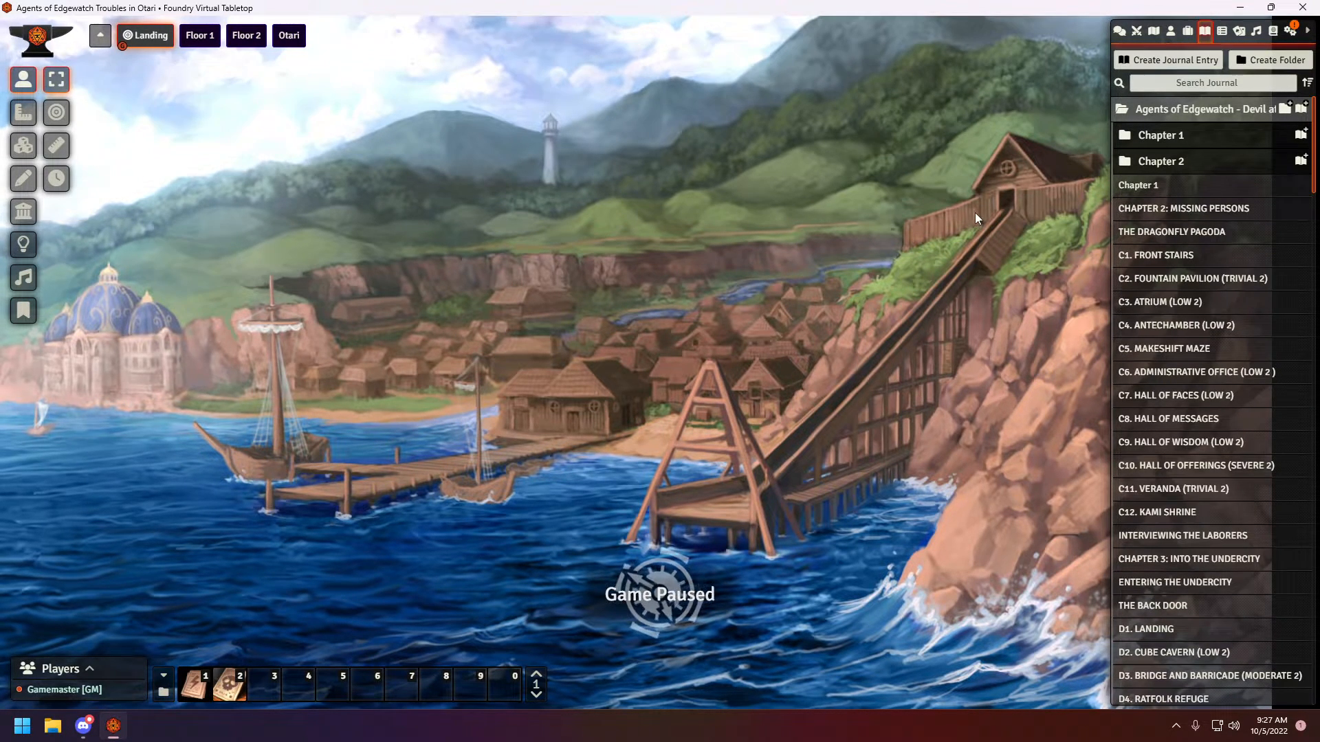
{"action": "mouse_move", "coordinate": [1141, 388]}
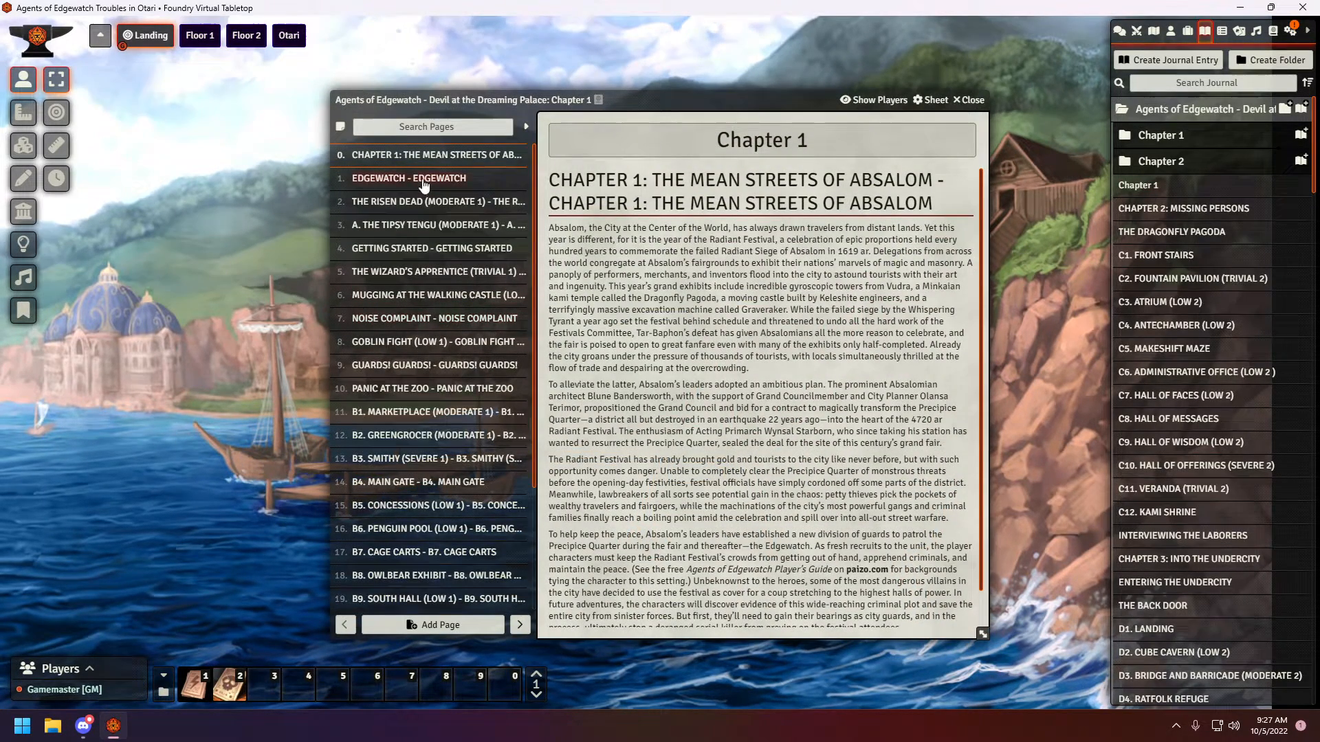
{"action": "mouse_move", "coordinate": [408, 231]}
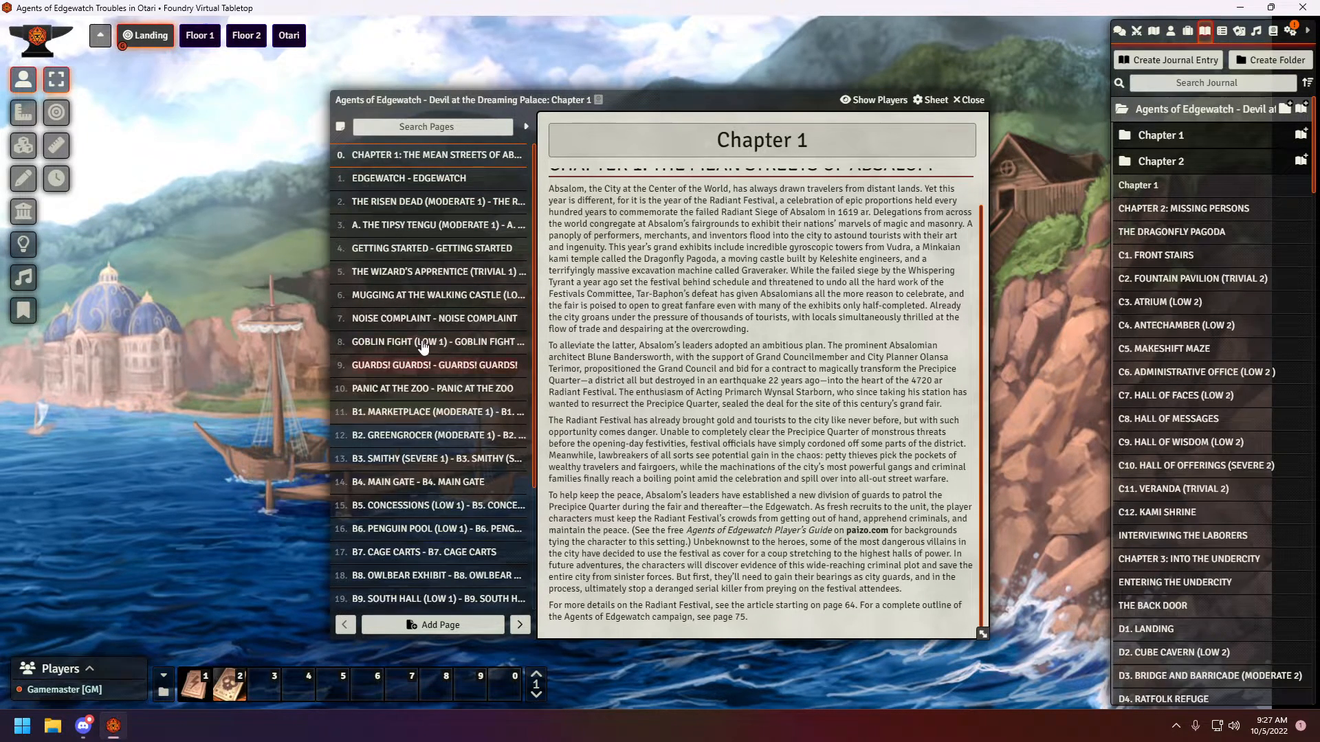
{"action": "left_click", "coordinate": [436, 433]}
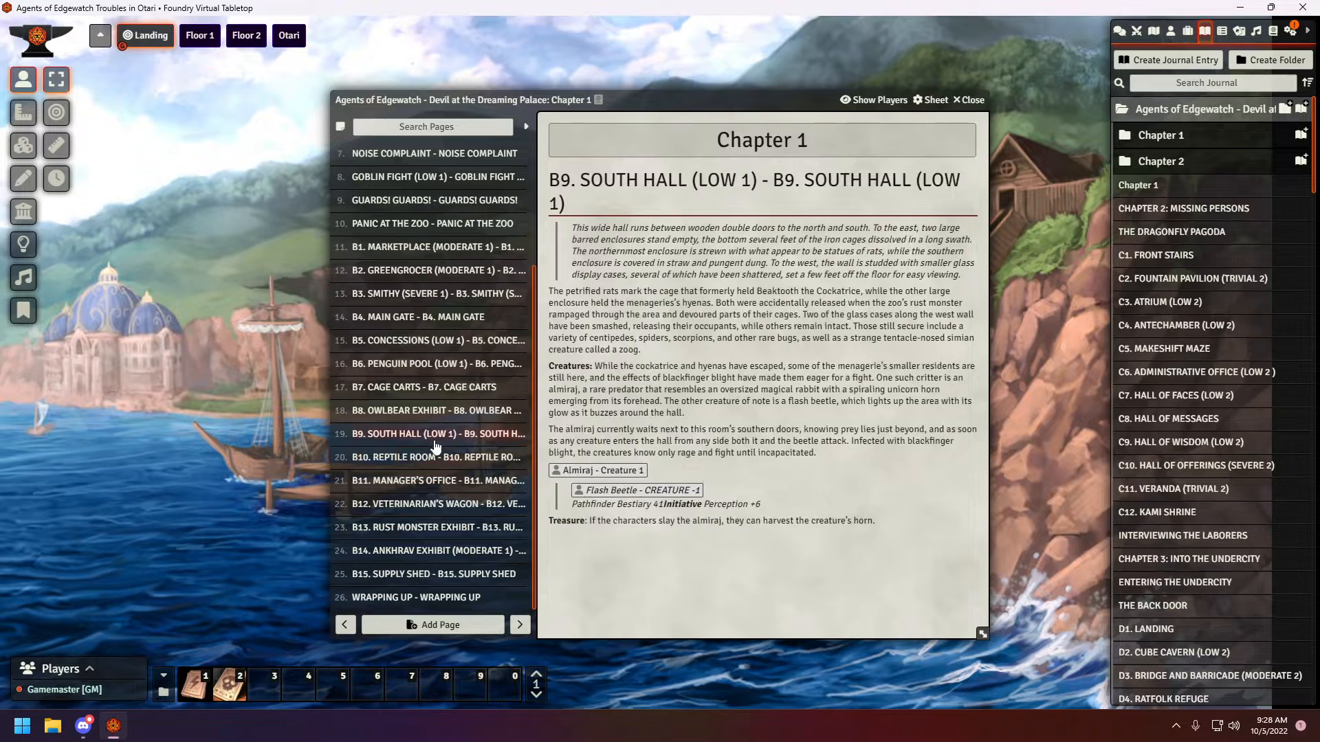
{"action": "mouse_move", "coordinate": [469, 516]}
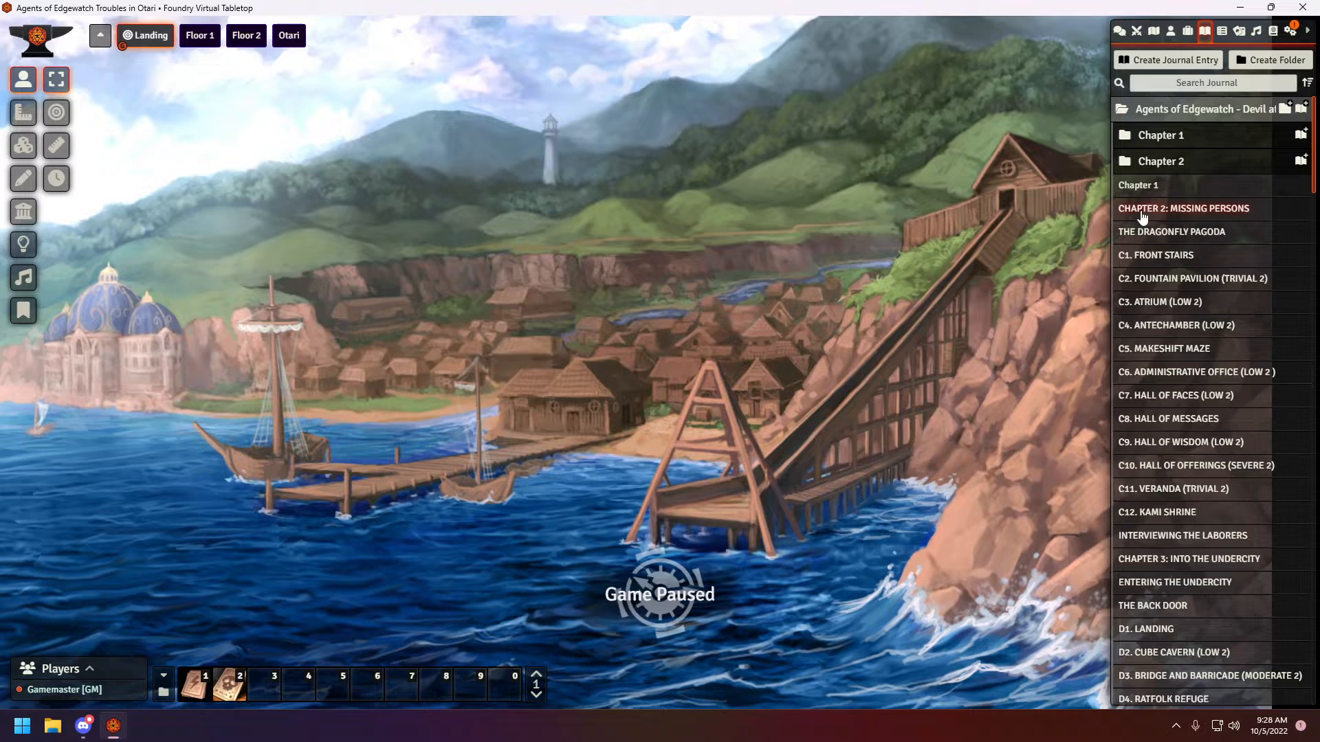
{"action": "mouse_move", "coordinate": [1169, 190]}
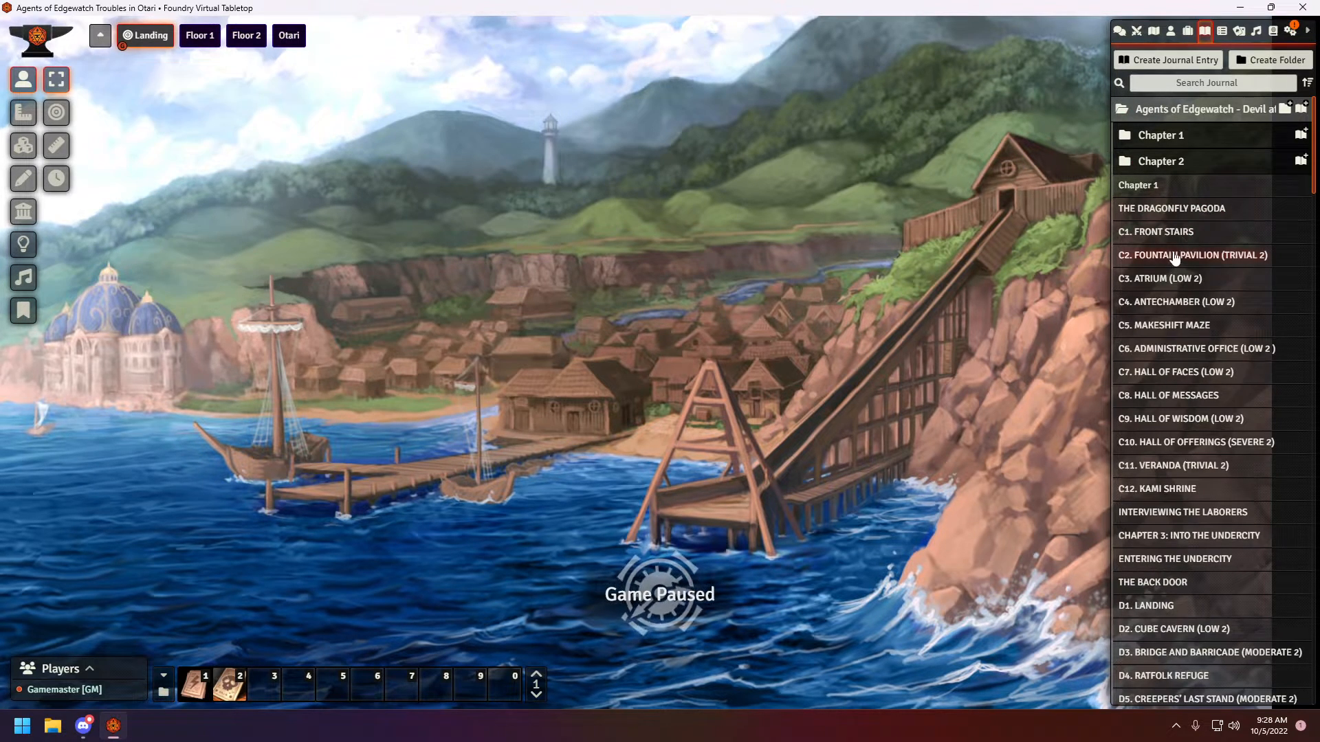
Drag the Chapter 2 entries, Missing Persons through Interviewing the Laborers, into the Chapter 2 folder
{"action": "scroll", "scroll_direction": "down", "scroll_amount": 3}
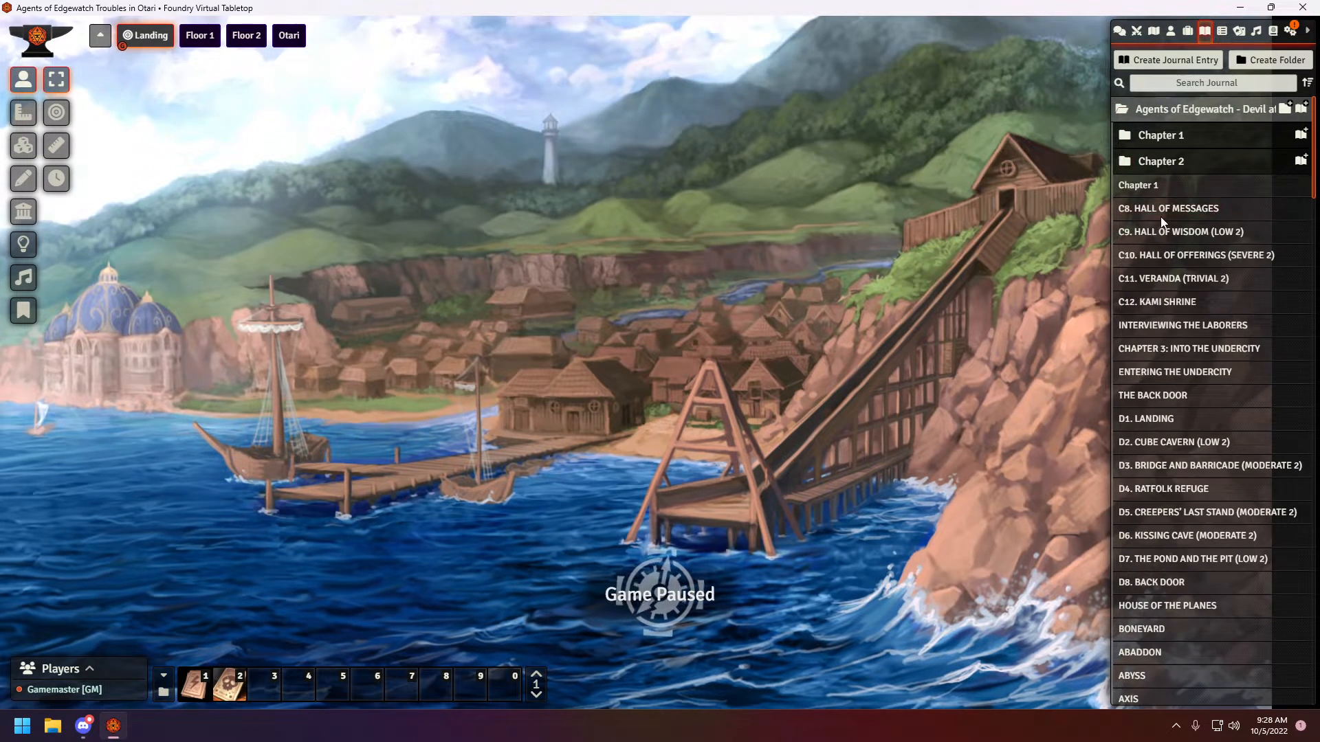
{"action": "scroll", "scroll_direction": "down", "scroll_amount": 3}
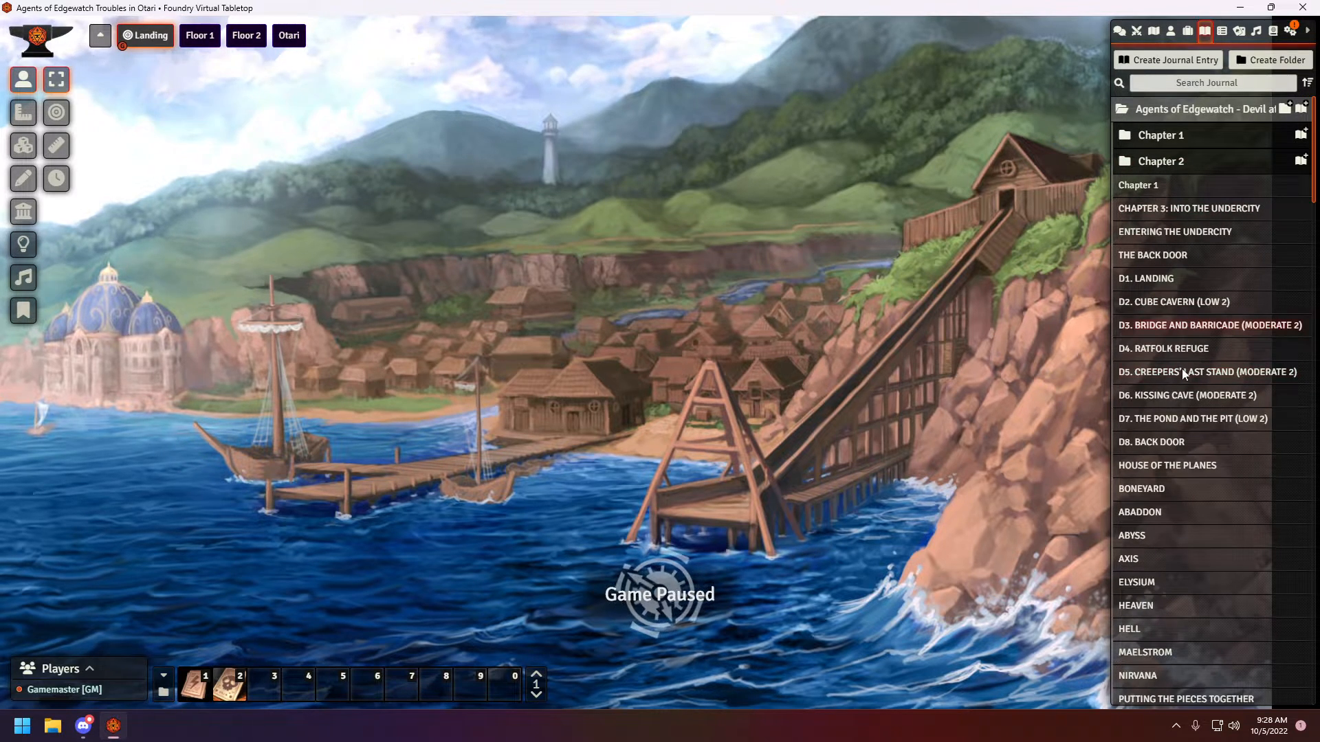
{"action": "mouse_move", "coordinate": [1210, 563]}
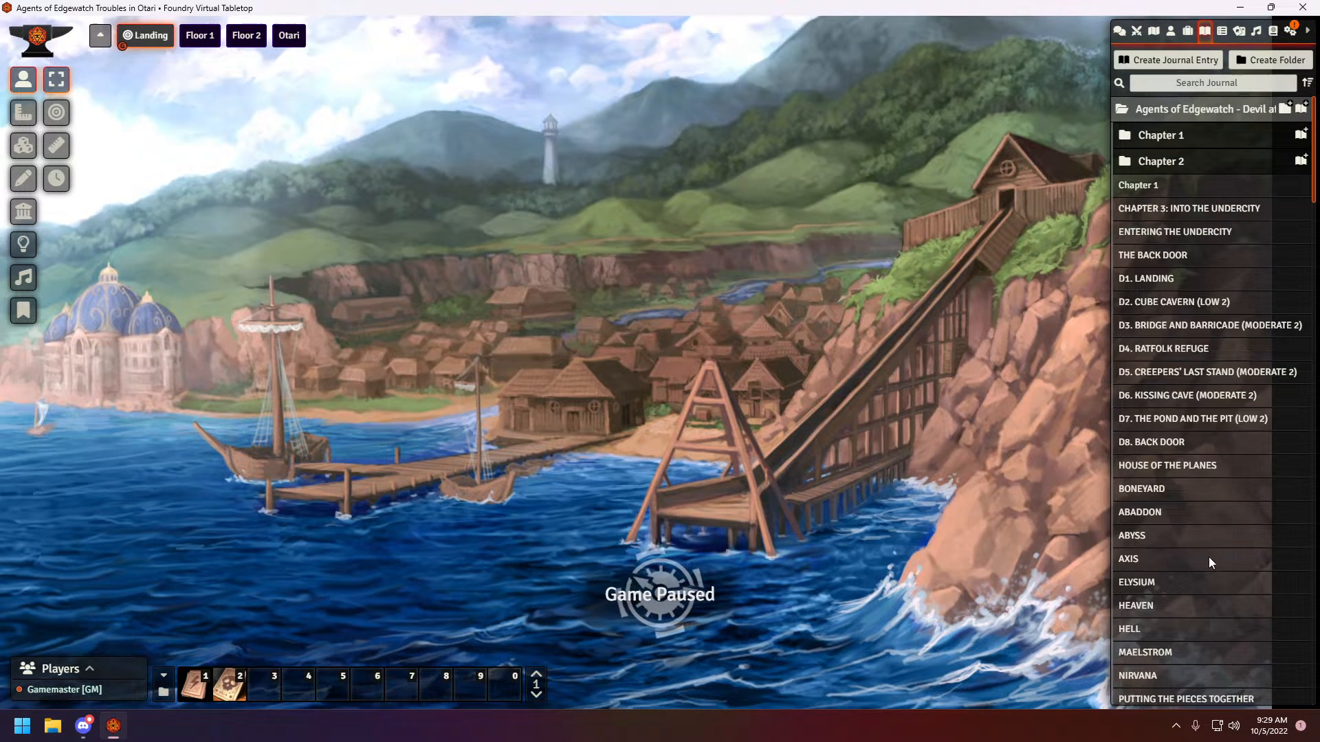
{"action": "left_click", "coordinate": [1162, 161]}
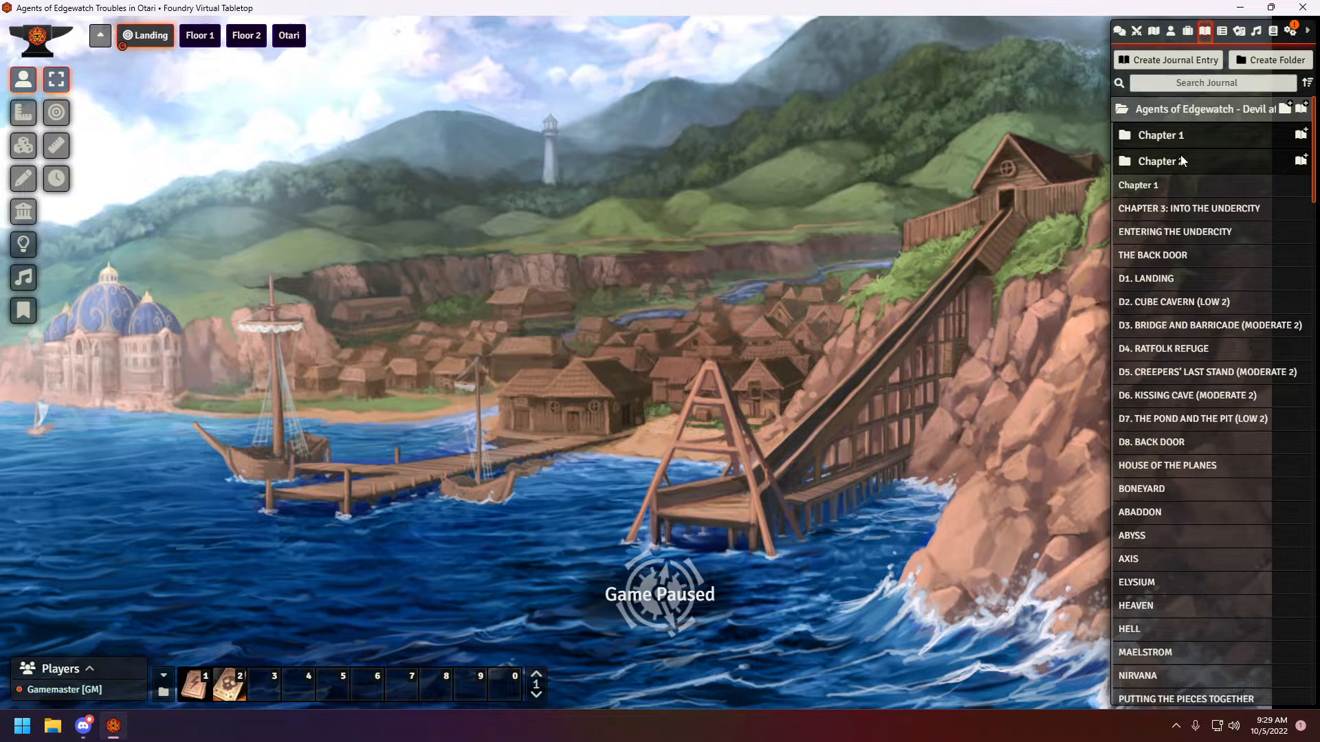
Join the Chapter 2 folder's entries into one Chapter 2 journal via Split-Join Journal and open it
{"action": "left_click", "coordinate": [1161, 161]}
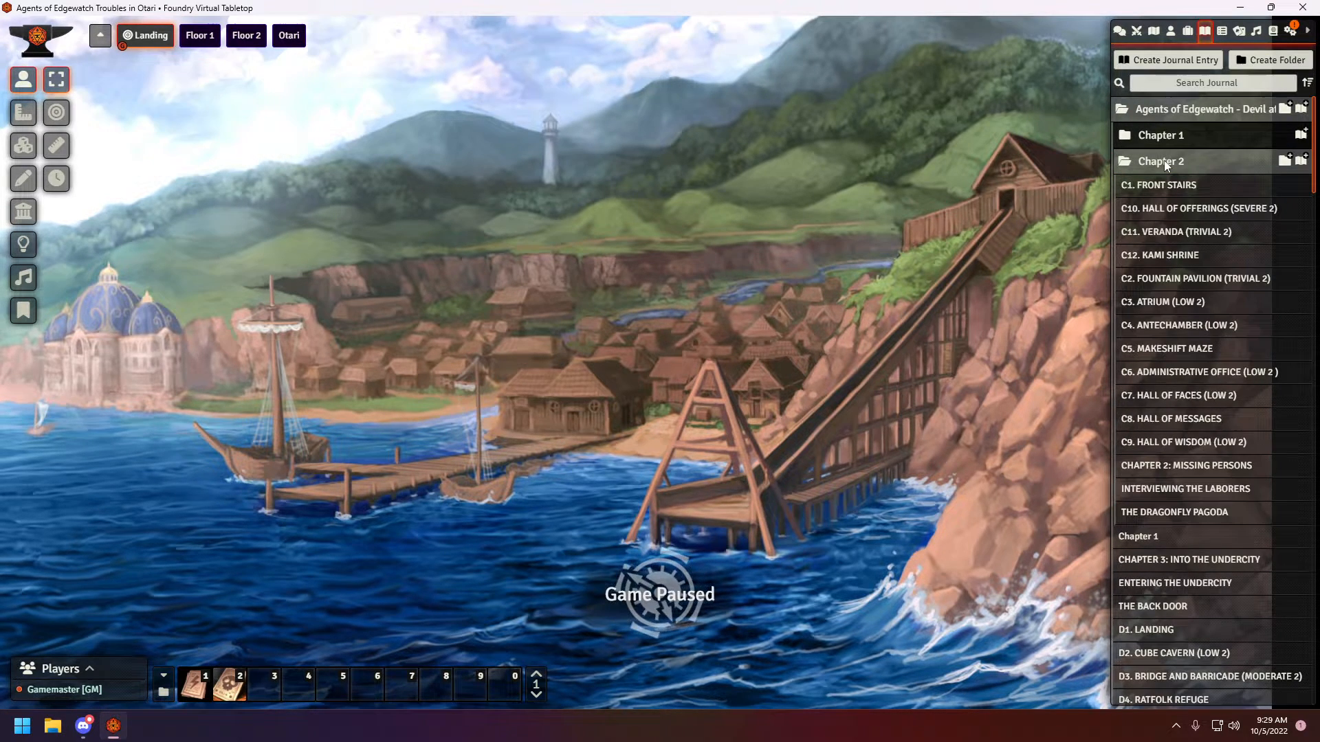
{"action": "right_click", "coordinate": [1160, 161]}
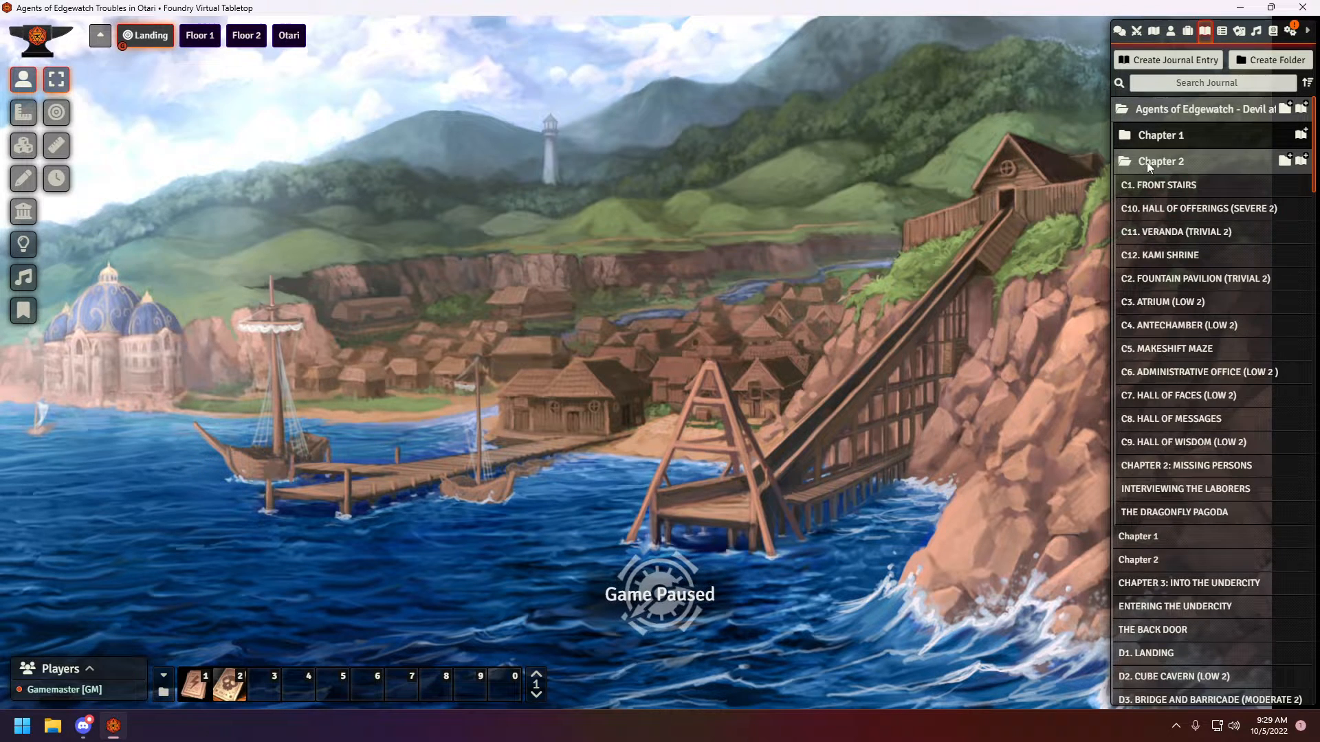
{"action": "left_click", "coordinate": [1160, 161]}
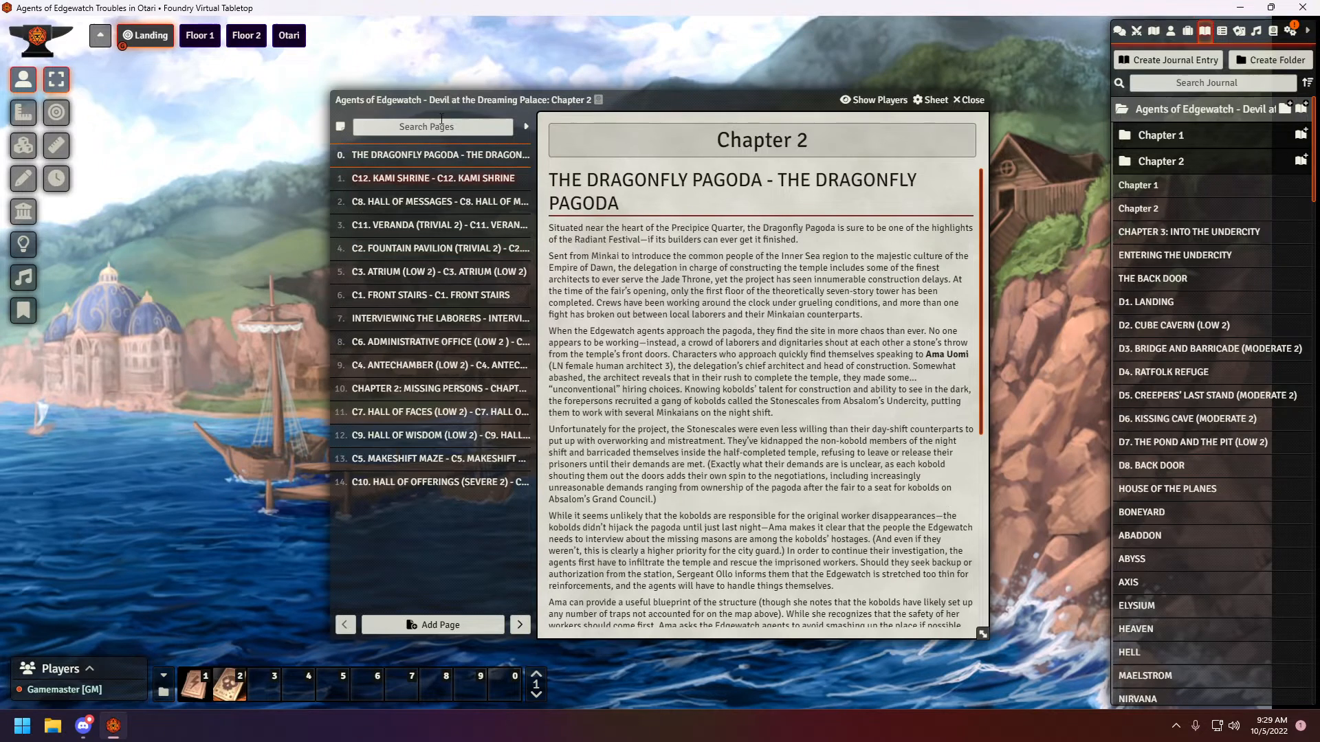
Browse the Chapter 2 journal pages: Missing Persons, C2 Fountain Pavilion, C5 Makeshift Maze, C8 Hall of Messages
{"action": "left_click", "coordinate": [1163, 161]}
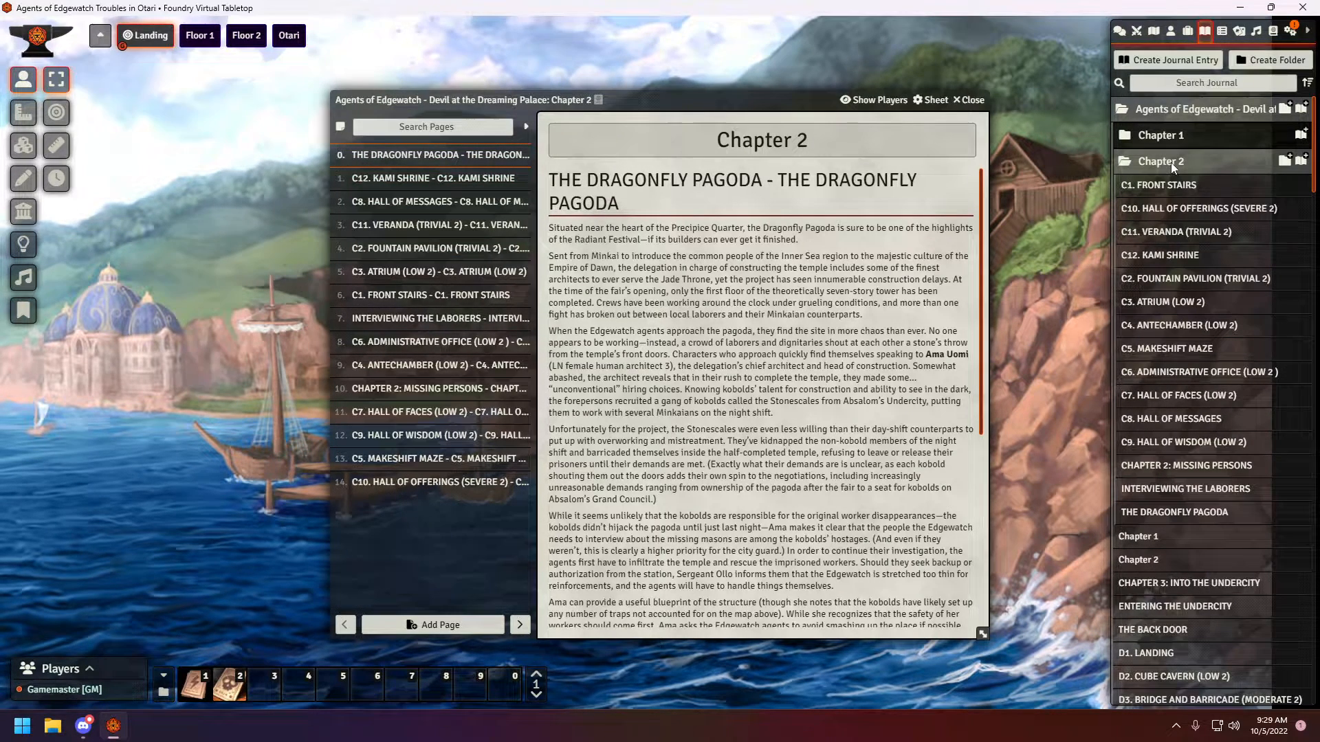
{"action": "mouse_move", "coordinate": [1201, 317]}
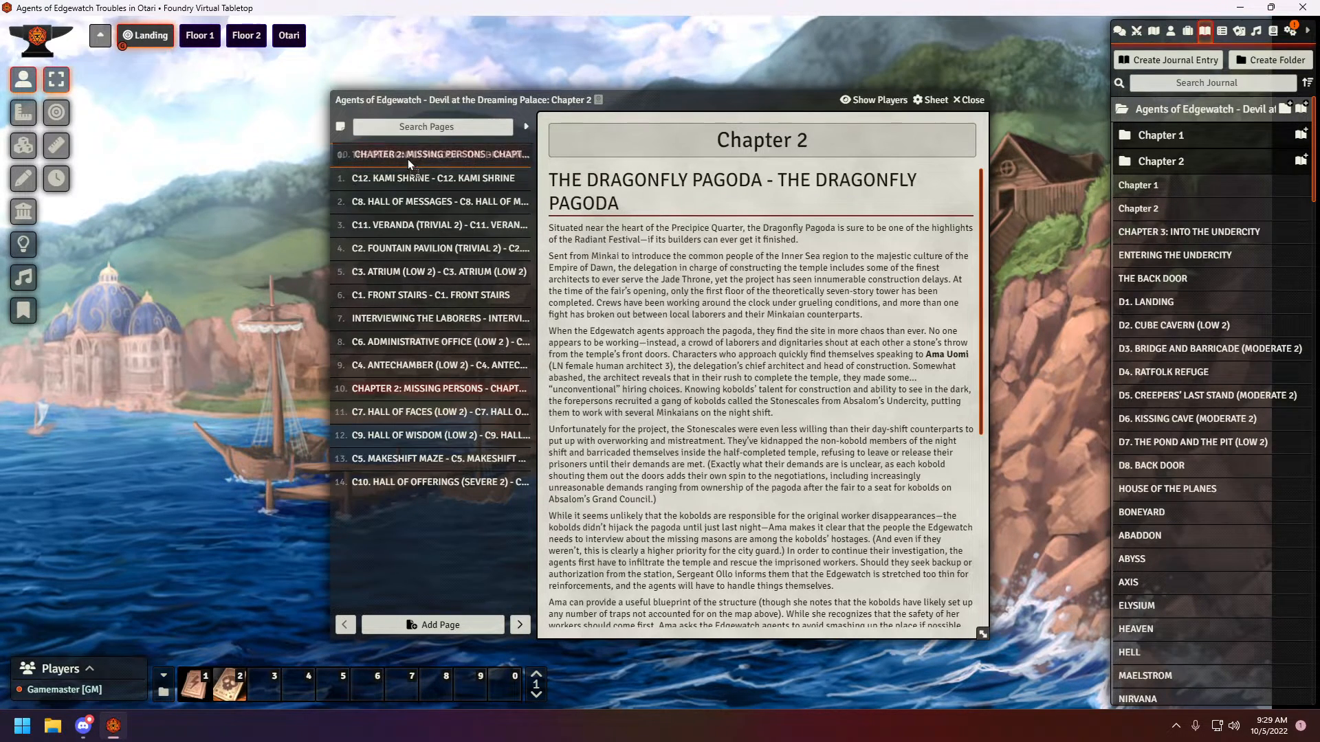
{"action": "left_click", "coordinate": [433, 154]}
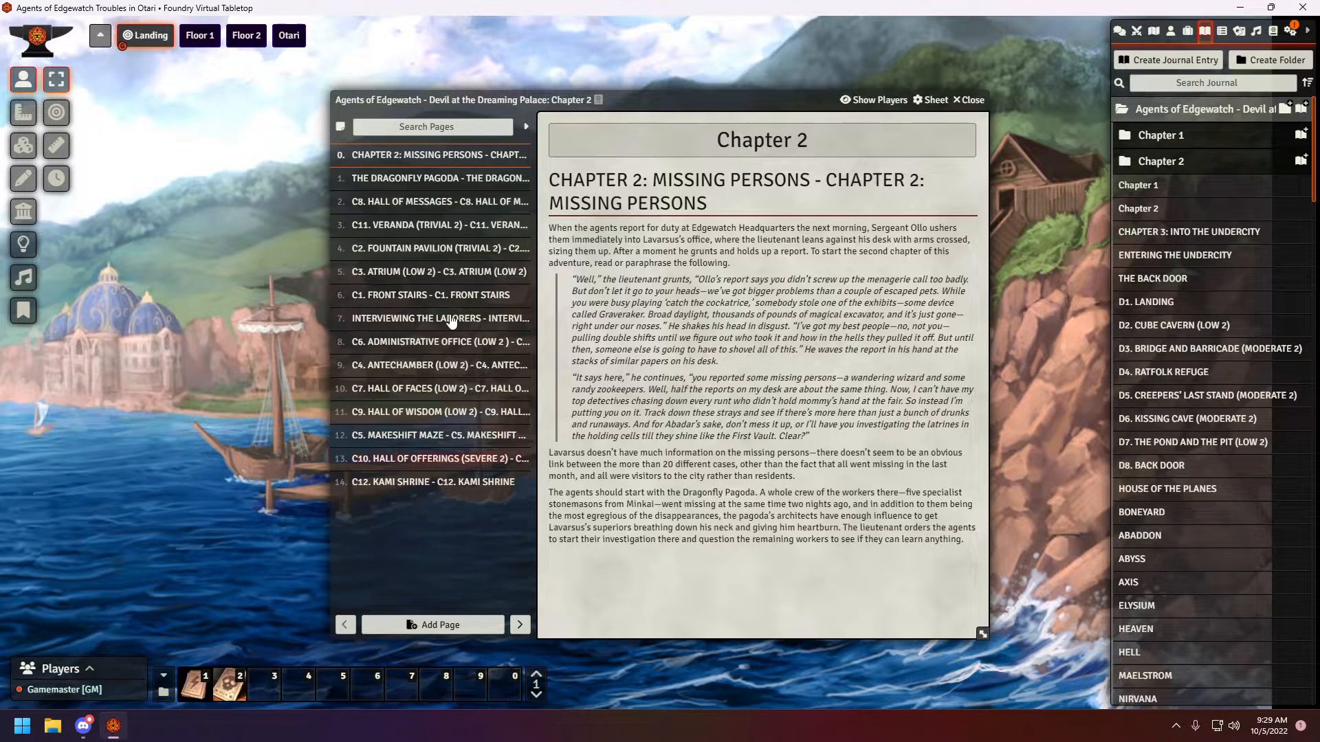
{"action": "mouse_move", "coordinate": [415, 302]}
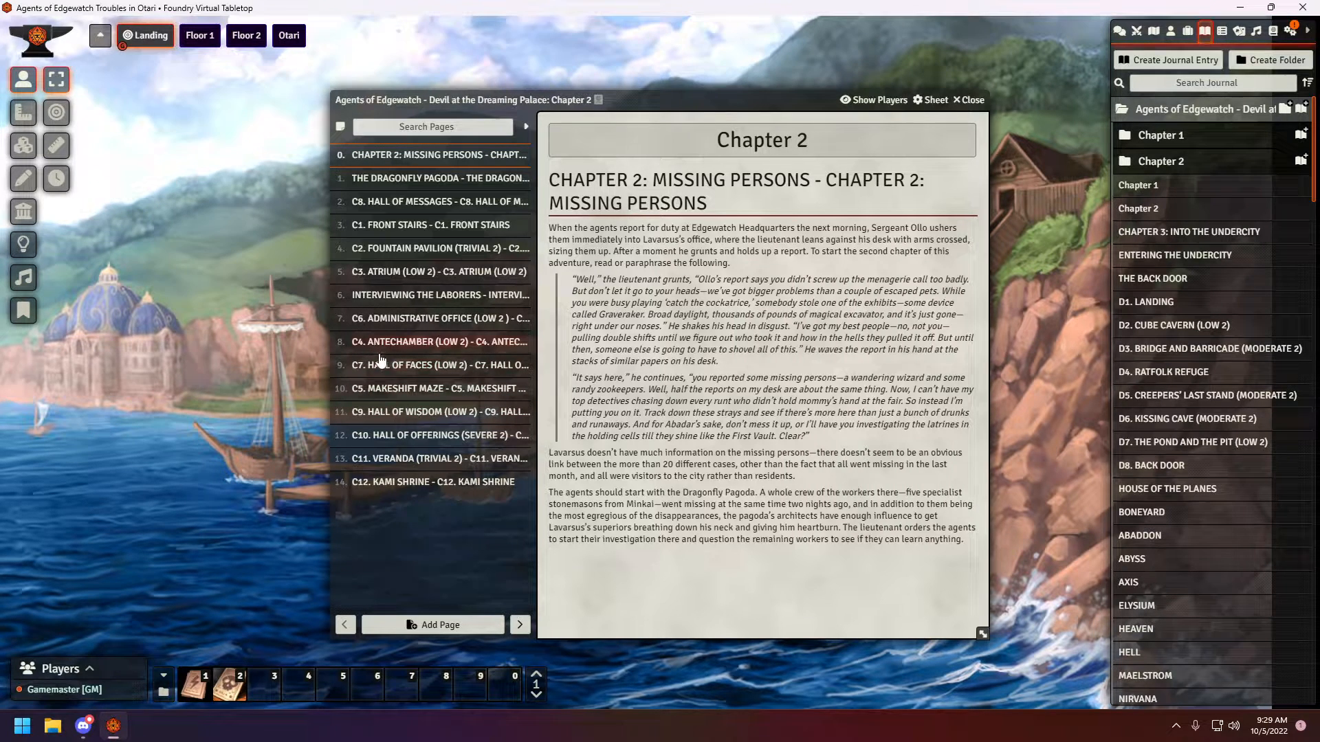
{"action": "mouse_move", "coordinate": [404, 371]}
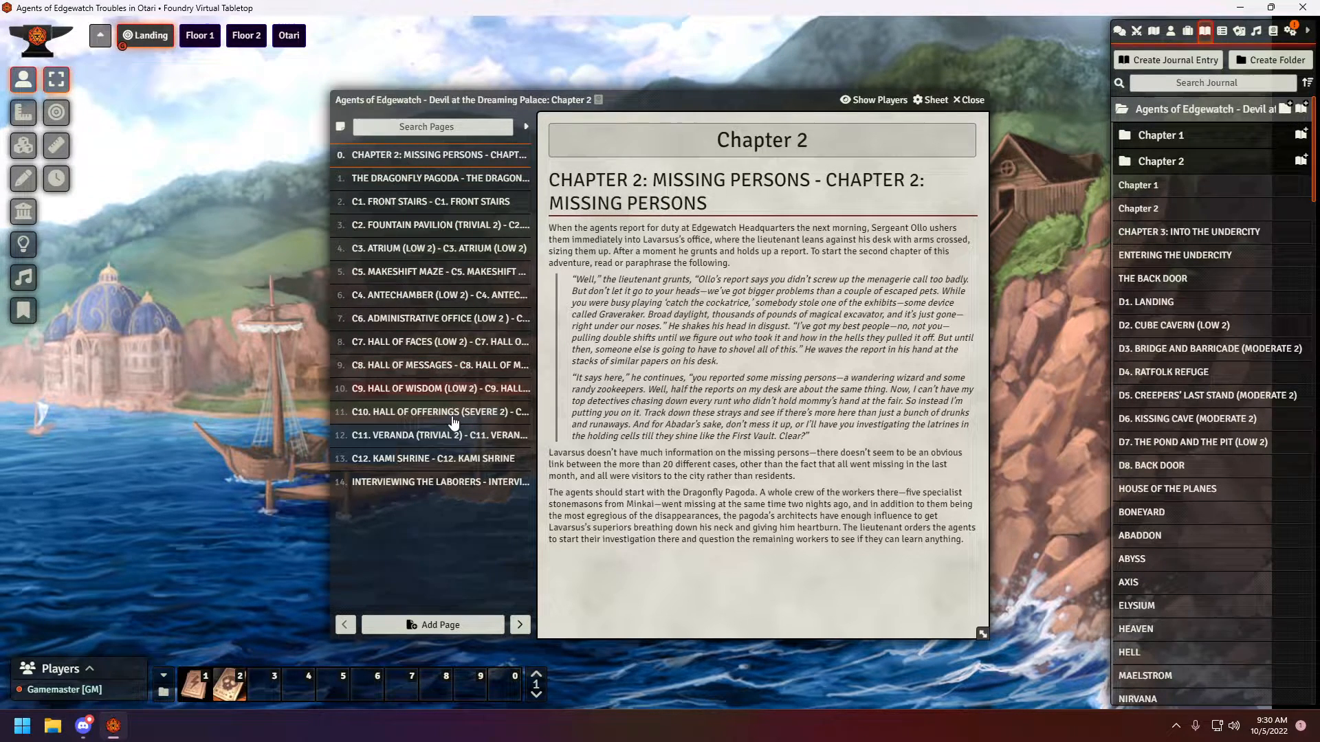
{"action": "mouse_move", "coordinate": [444, 284]}
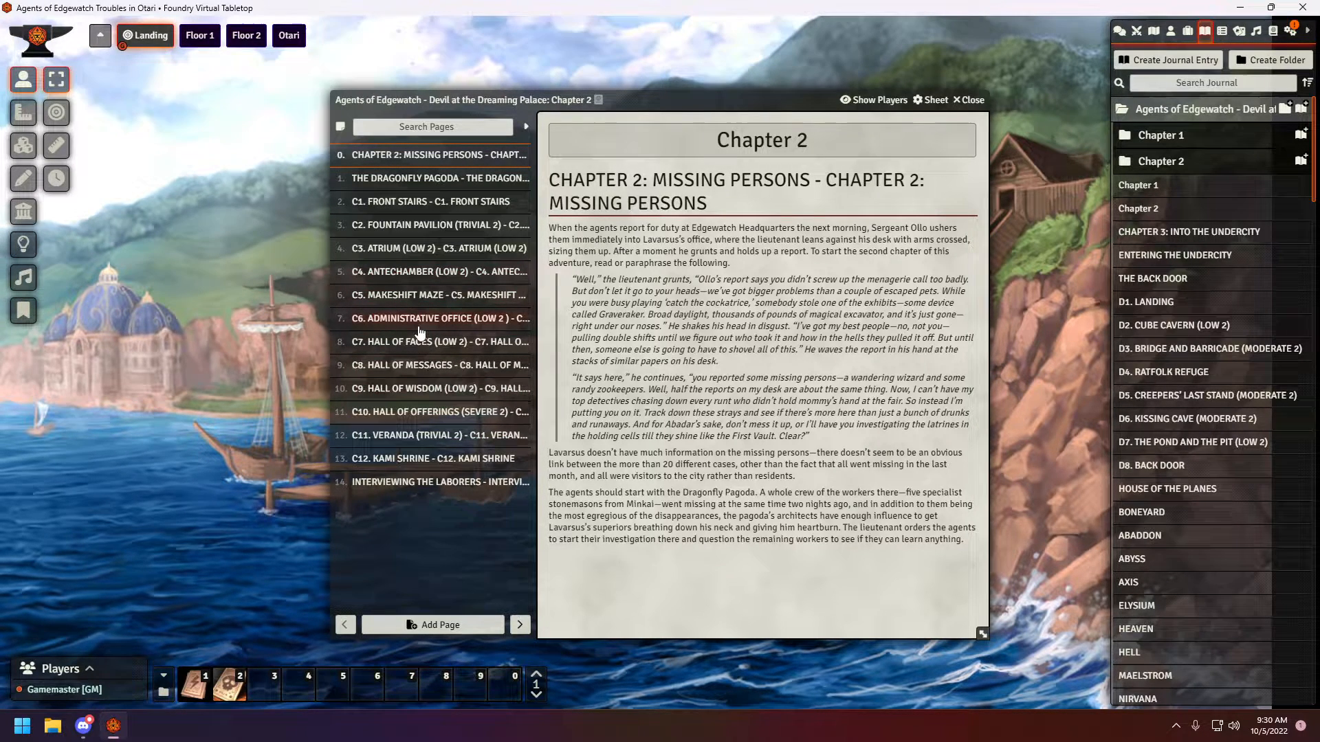
{"action": "left_click", "coordinate": [433, 155]}
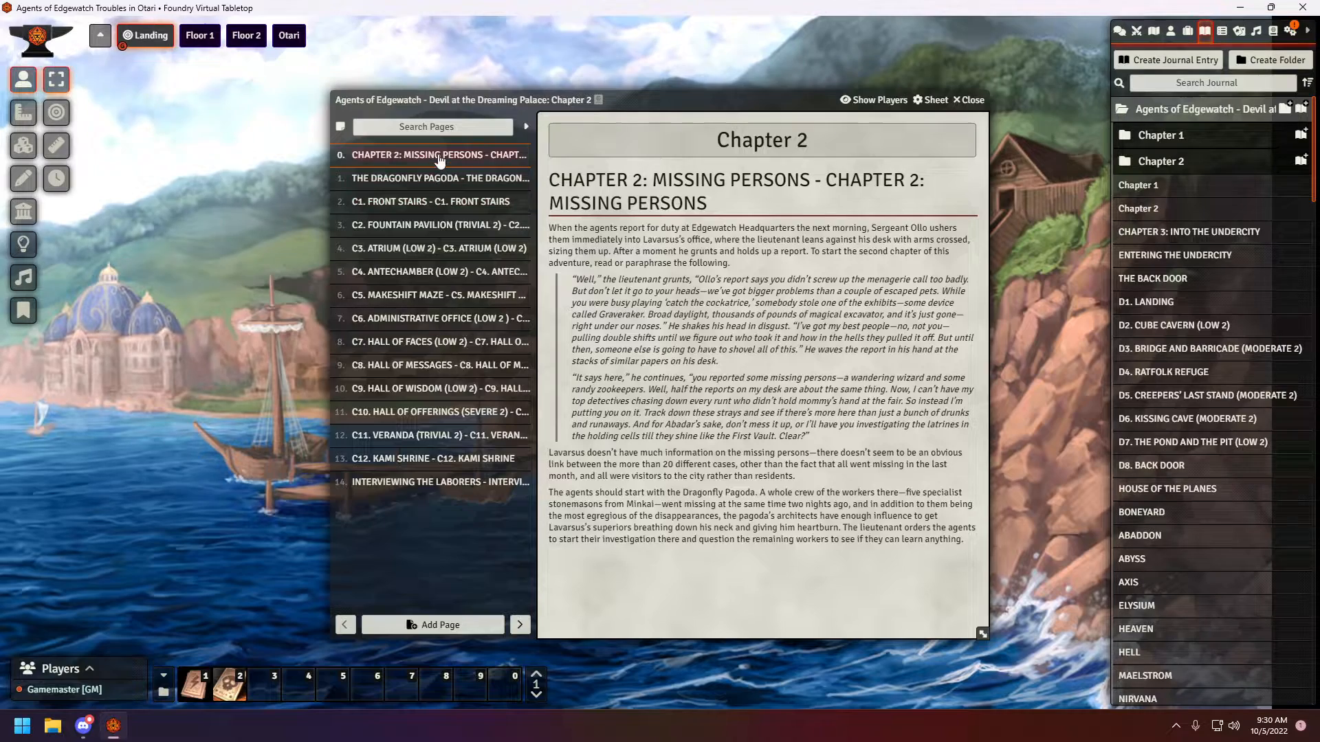
{"action": "left_click", "coordinate": [433, 224]}
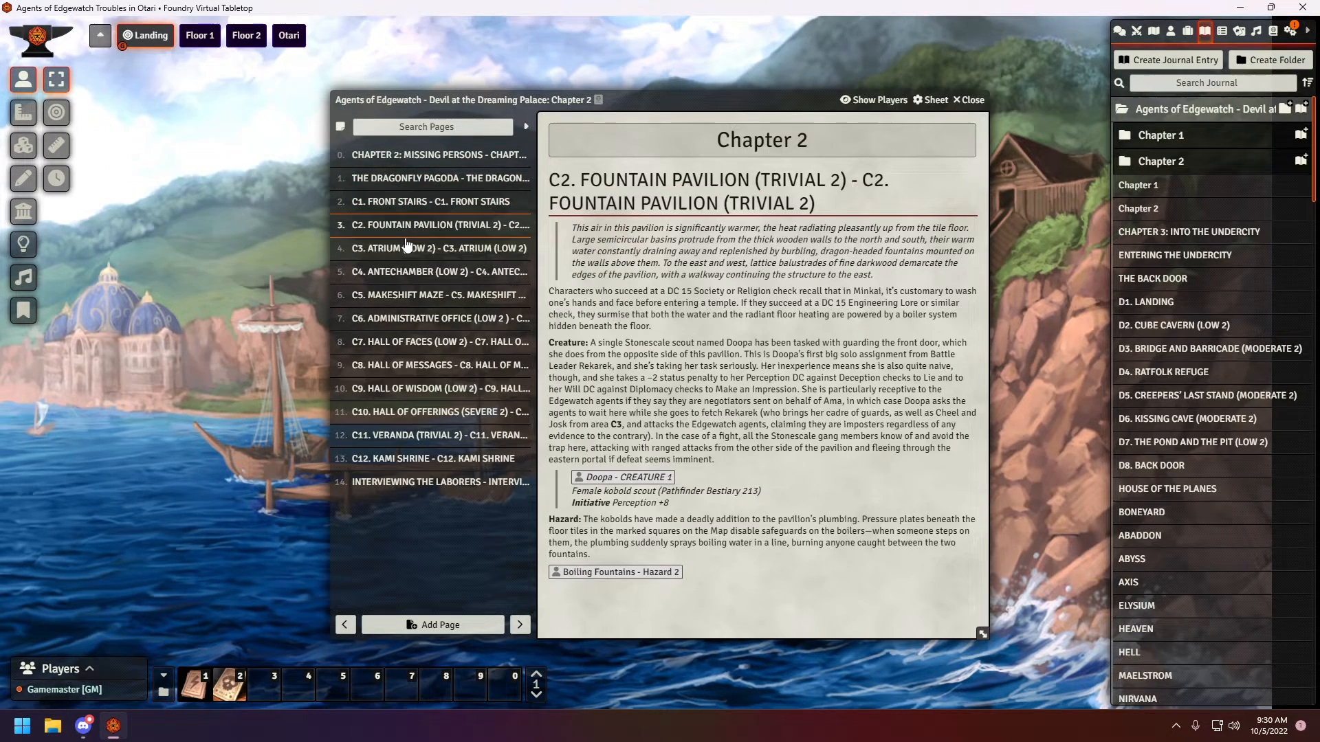
{"action": "left_click", "coordinate": [435, 295]}
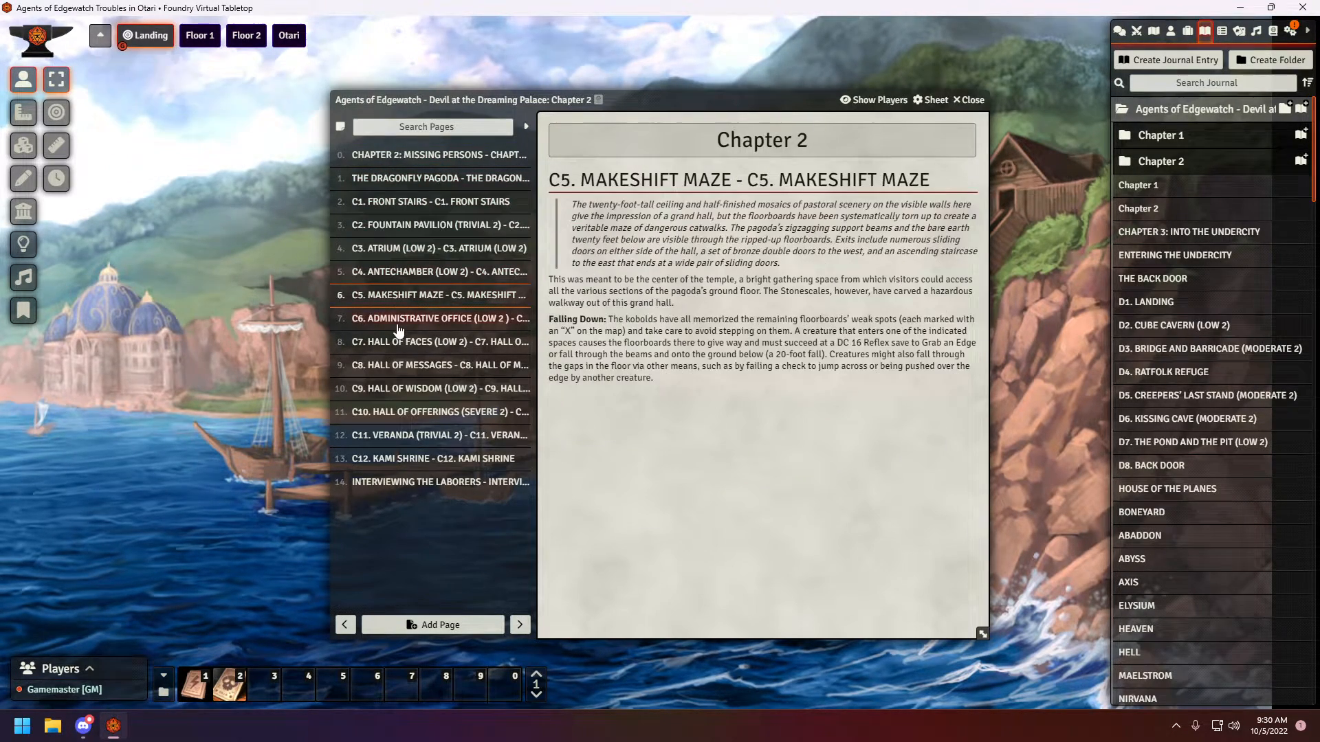
{"action": "left_click", "coordinate": [440, 364]}
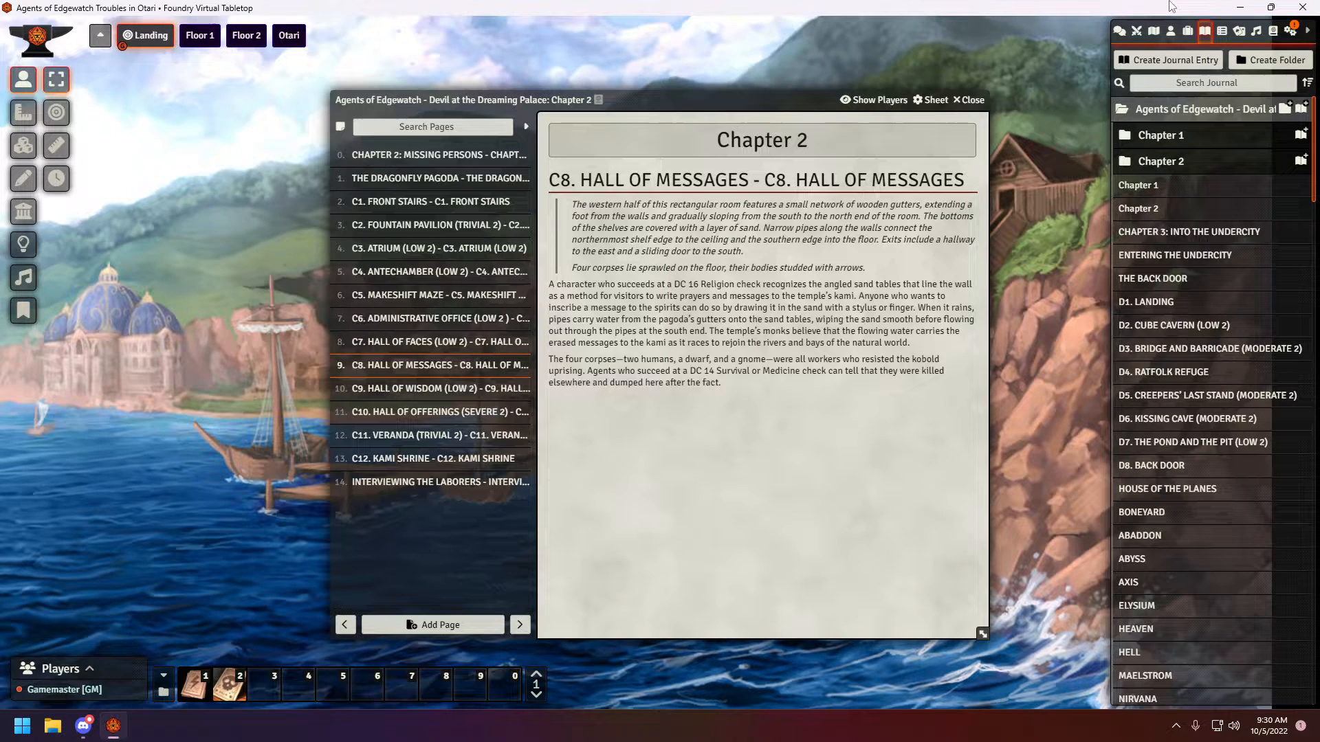
Glance at the Scenes list and return to the Journal directory
{"action": "left_click", "coordinate": [1154, 32]}
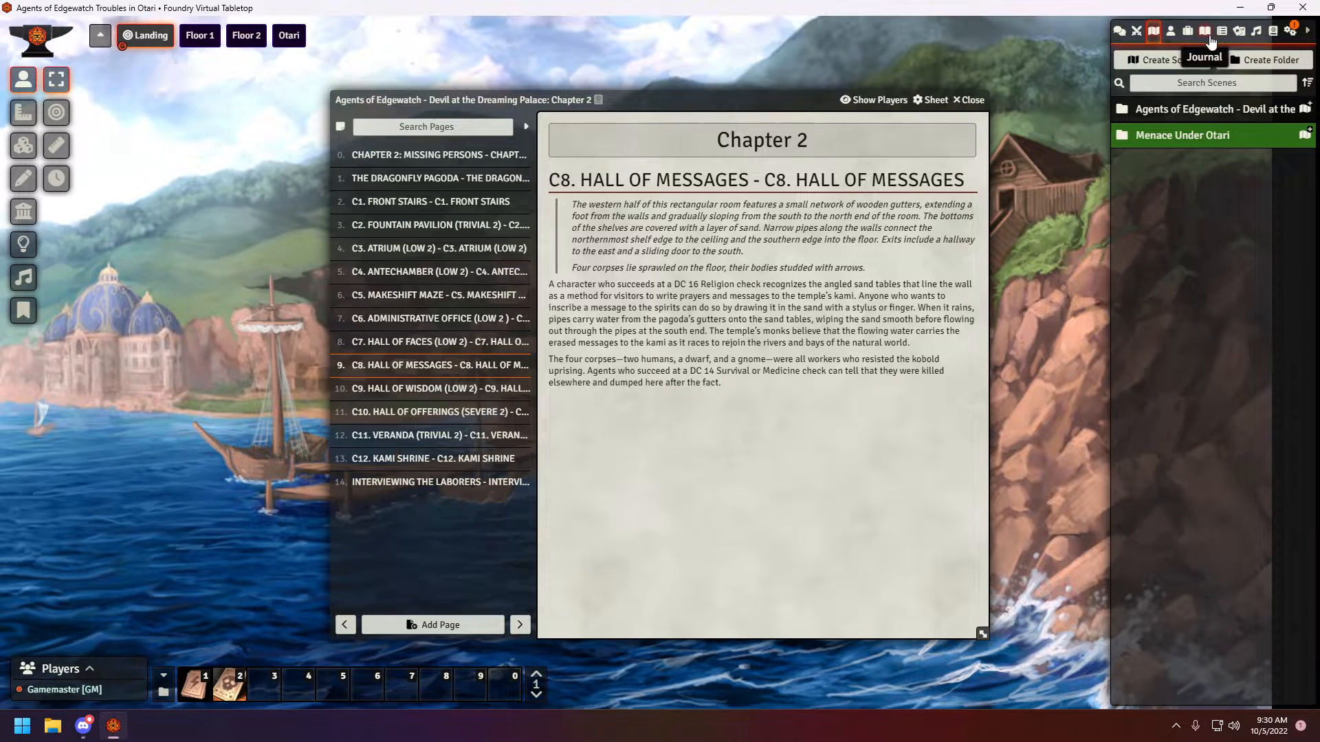
{"action": "left_click", "coordinate": [1205, 31]}
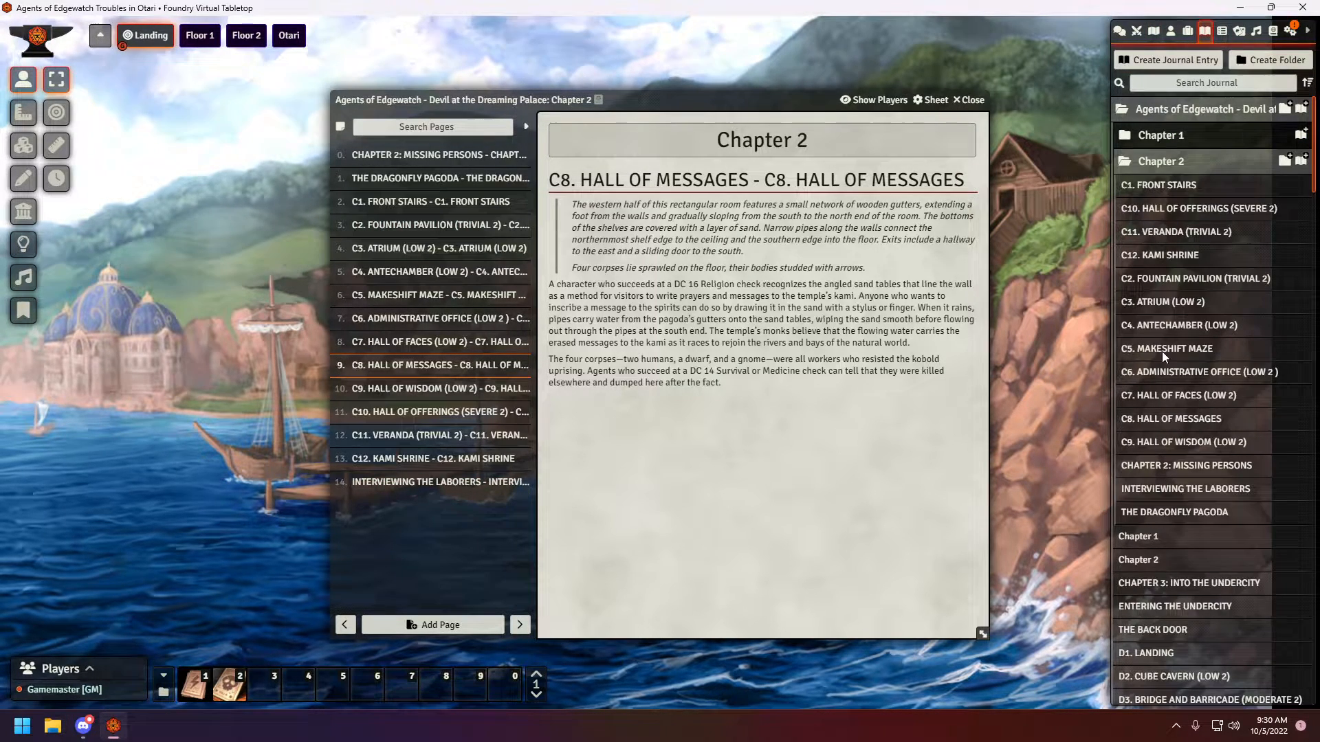
{"action": "mouse_move", "coordinate": [1180, 345]}
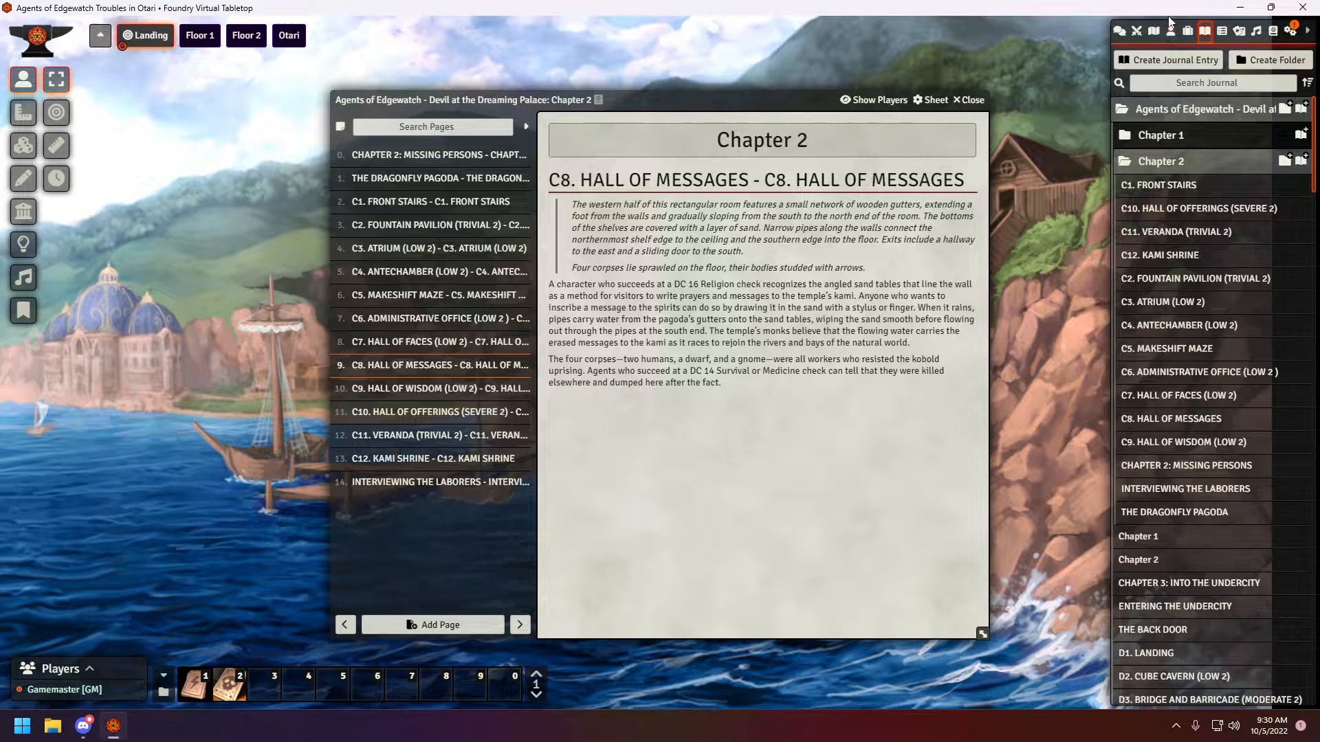
View the Dragonfly Pagoda scene and open its front stairs map note to the C1. Front Stairs journal page
{"action": "left_click", "coordinate": [1170, 31]}
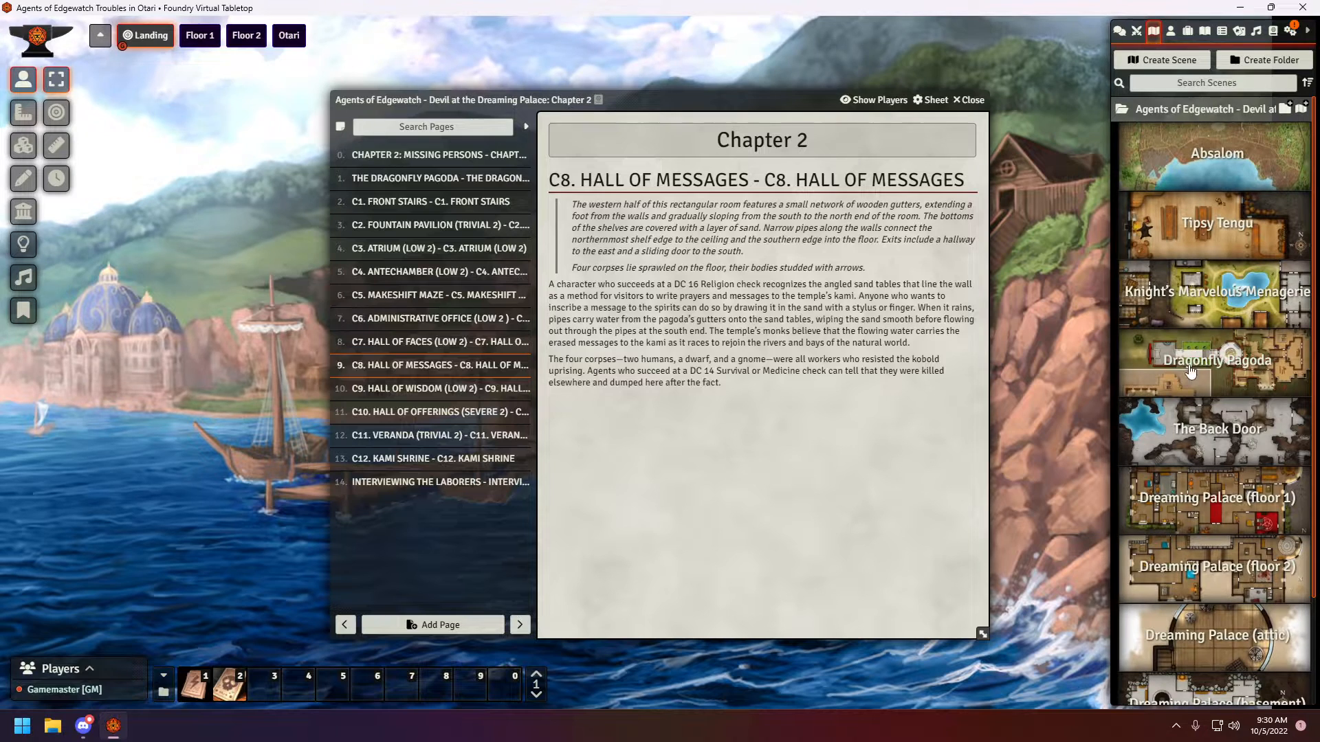
{"action": "mouse_move", "coordinate": [1218, 416]}
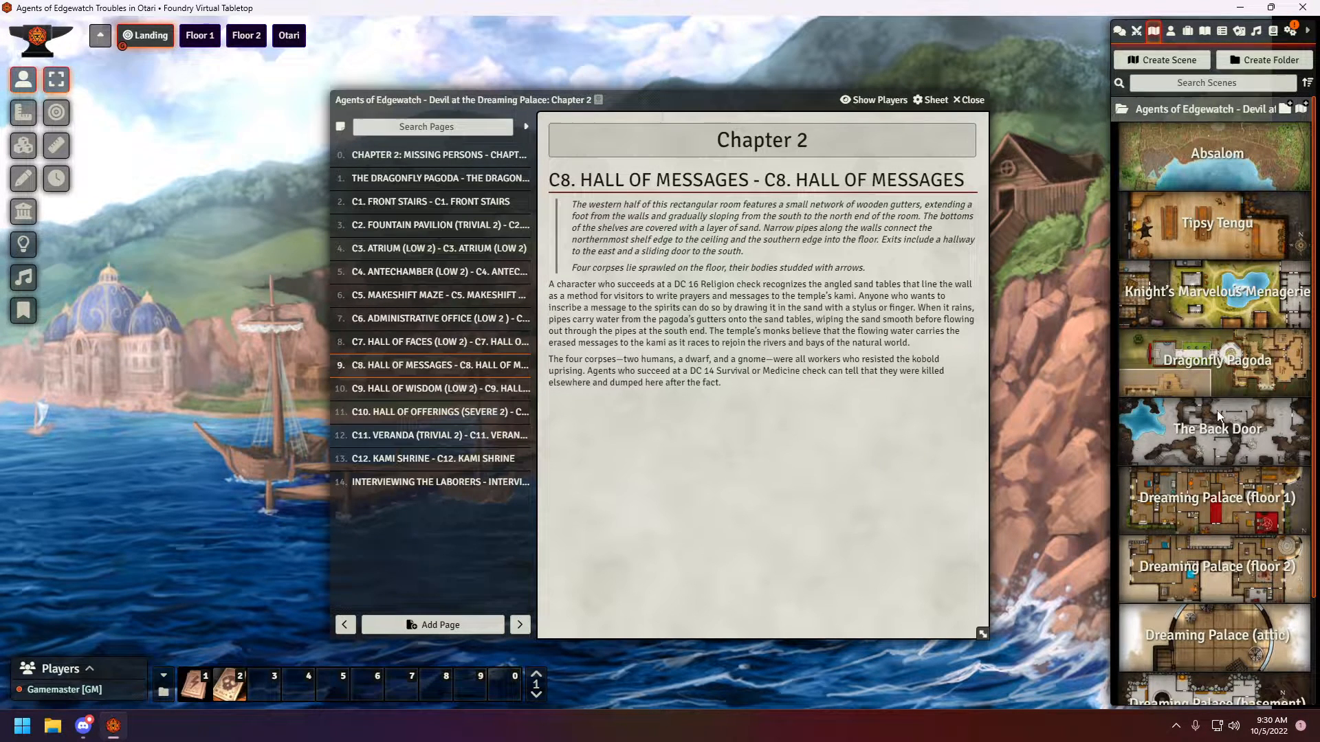
{"action": "right_click", "coordinate": [1215, 360]}
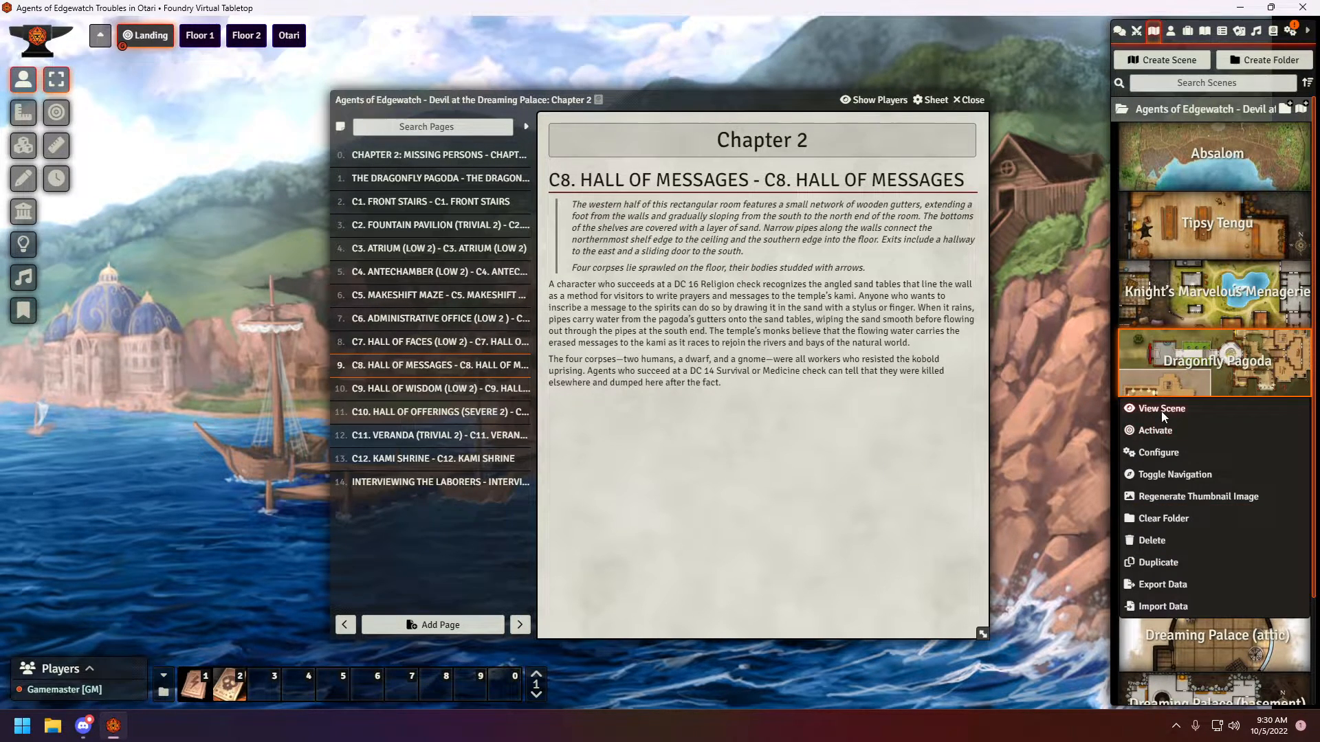
{"action": "left_click", "coordinate": [1160, 409]}
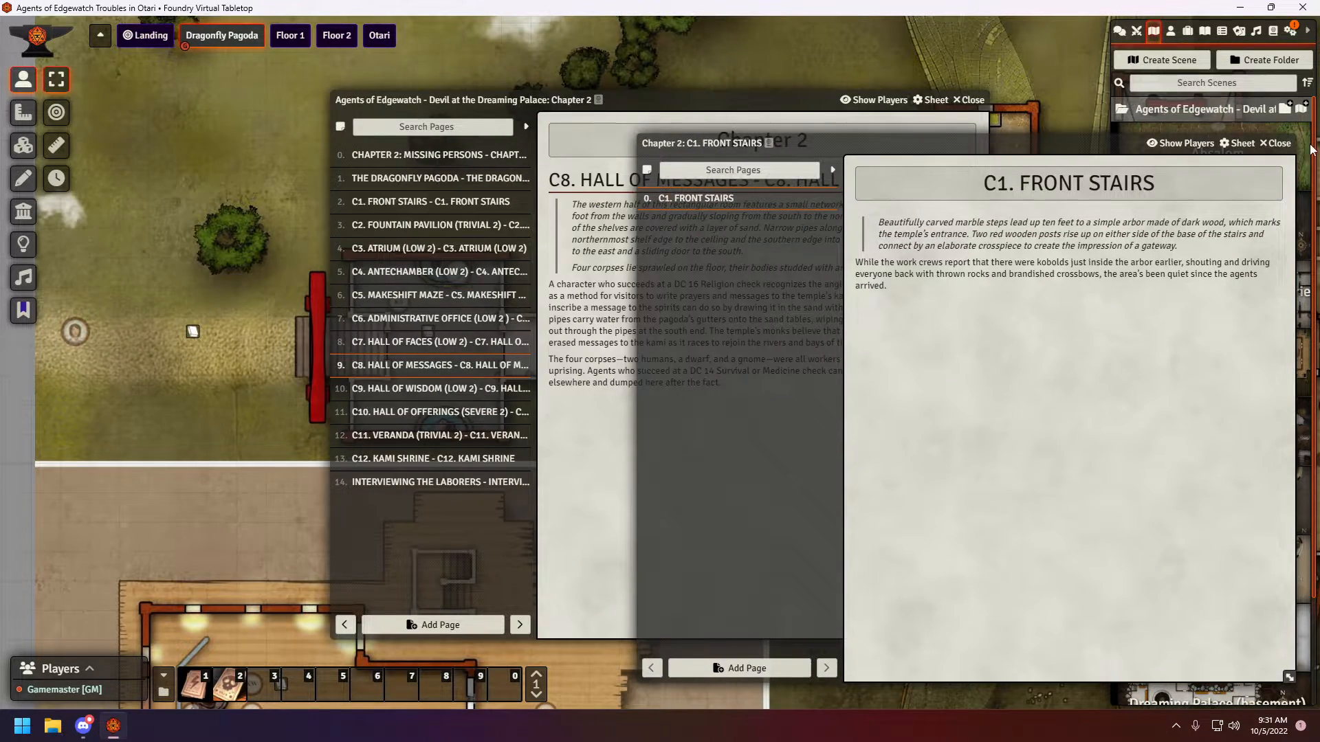
{"action": "left_click", "coordinate": [1275, 143]}
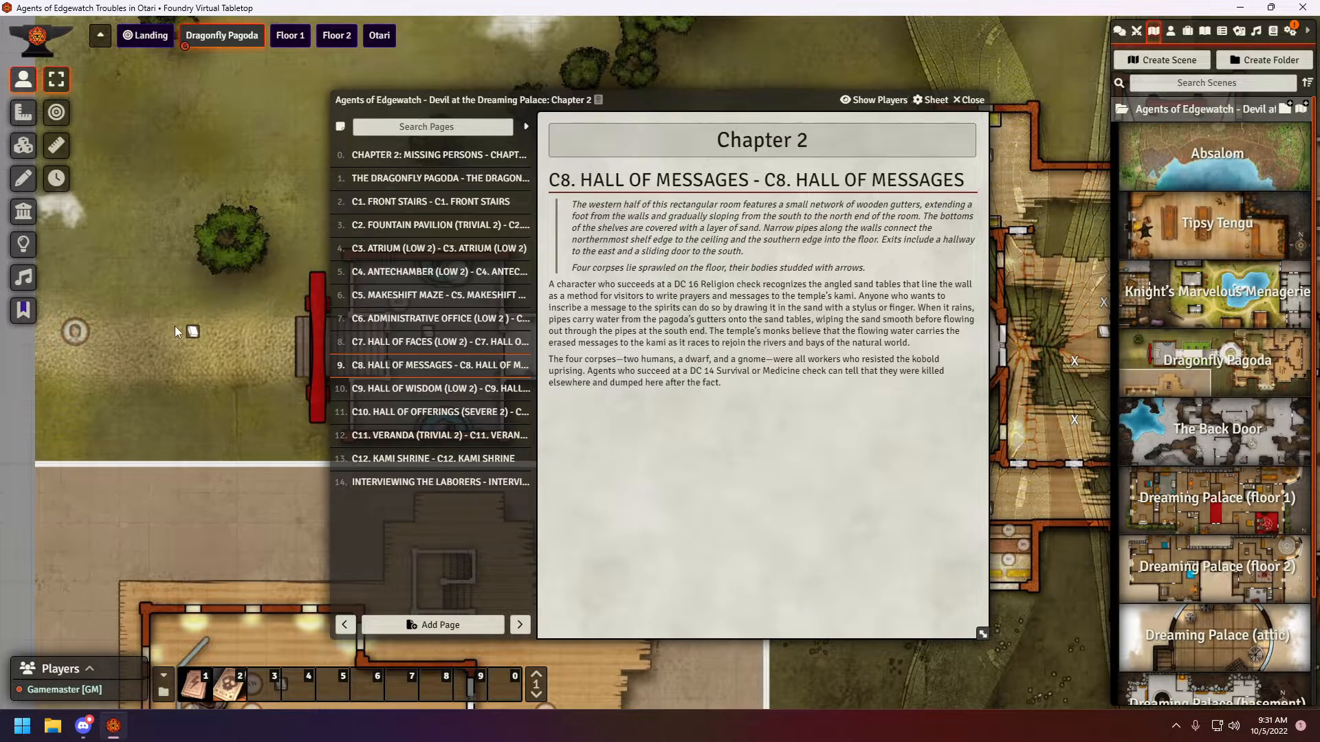
{"action": "left_click", "coordinate": [23, 276]}
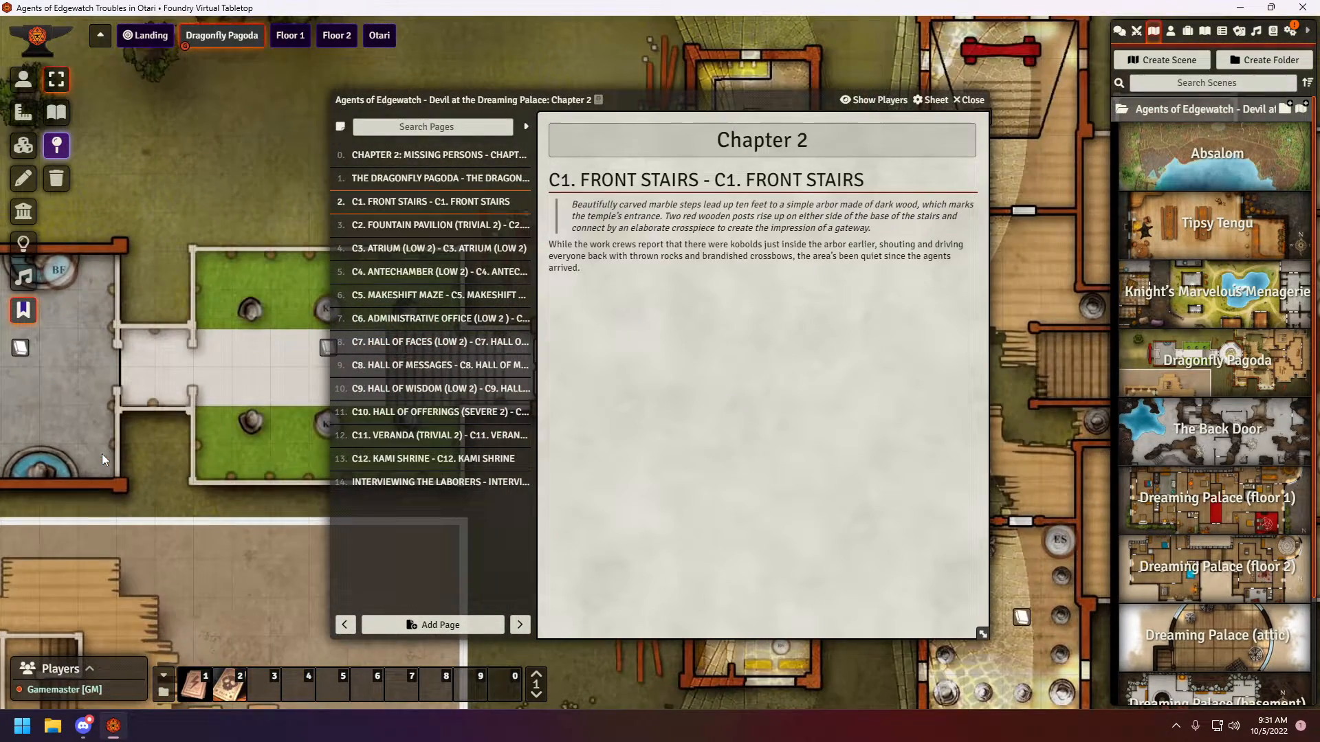
{"action": "mouse_move", "coordinate": [143, 506]}
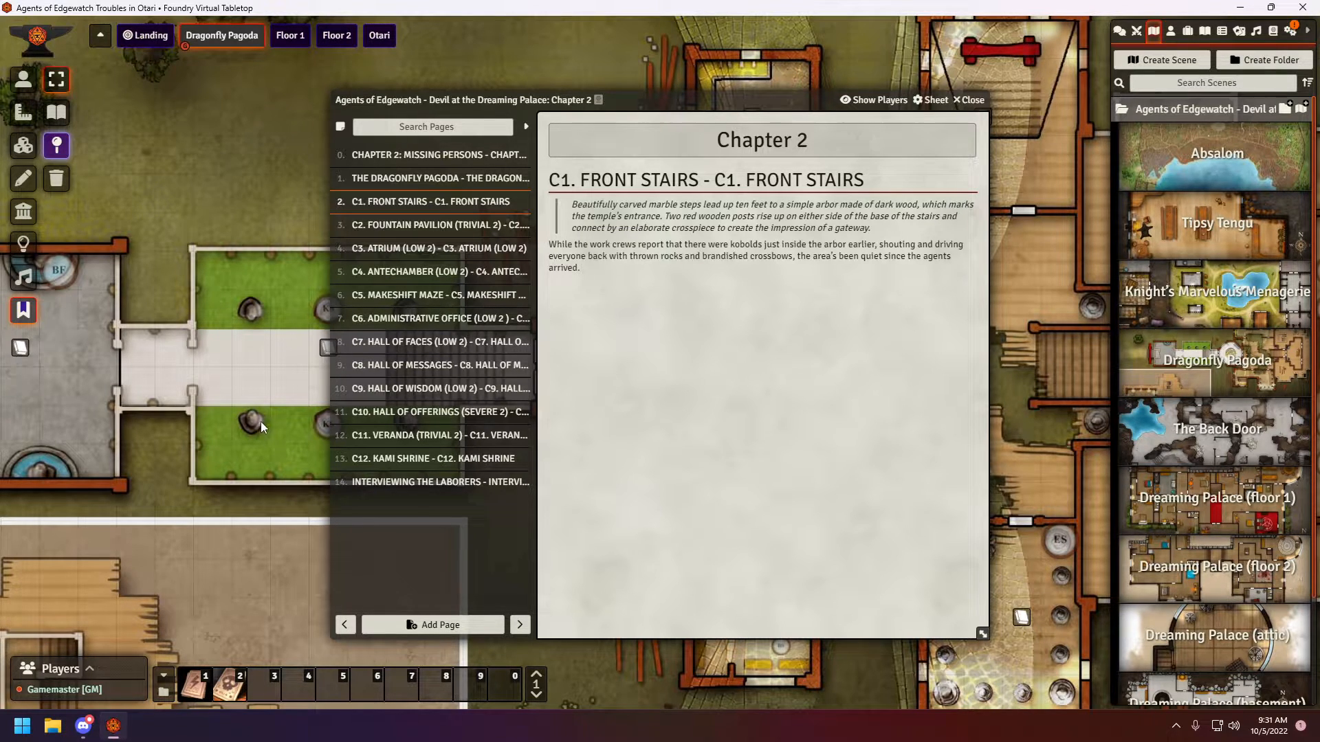
{"action": "mouse_move", "coordinate": [1055, 101]}
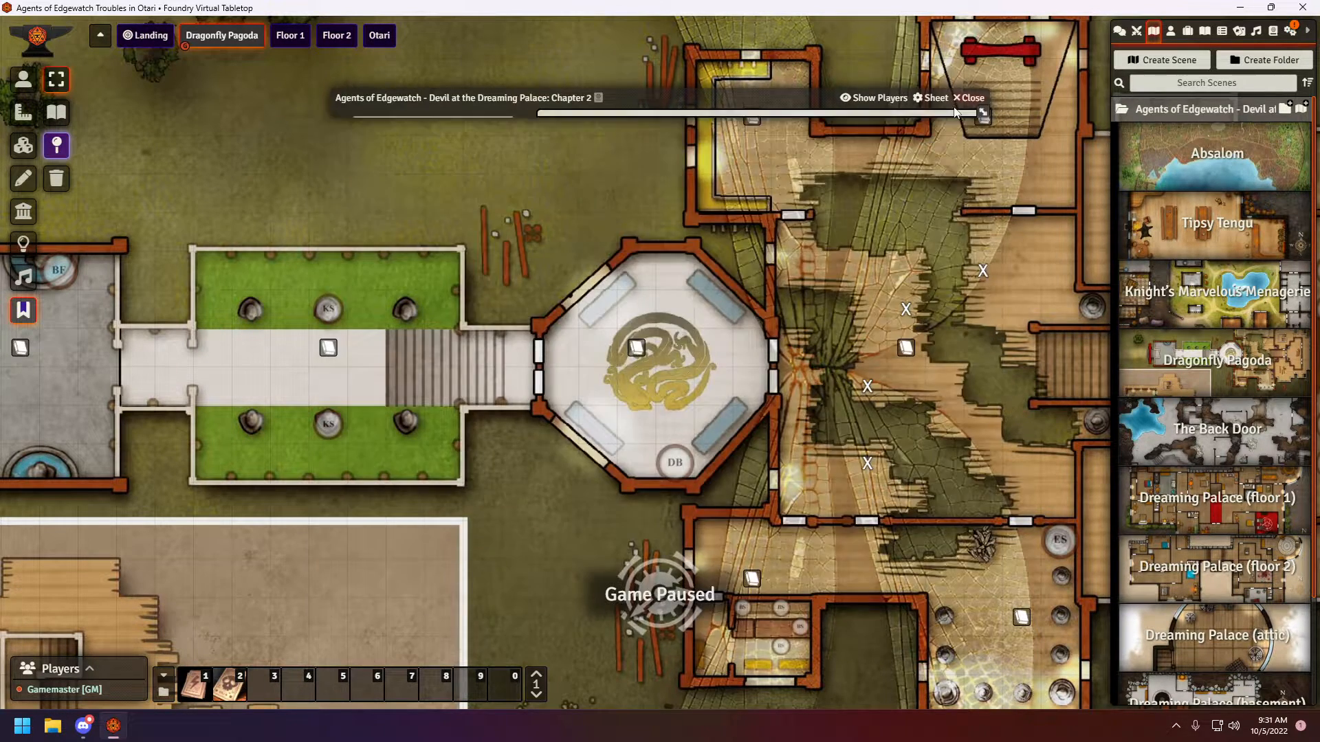
Close the Chapter 2 journal, then save User Management and return to the world
{"action": "left_click", "coordinate": [969, 97]}
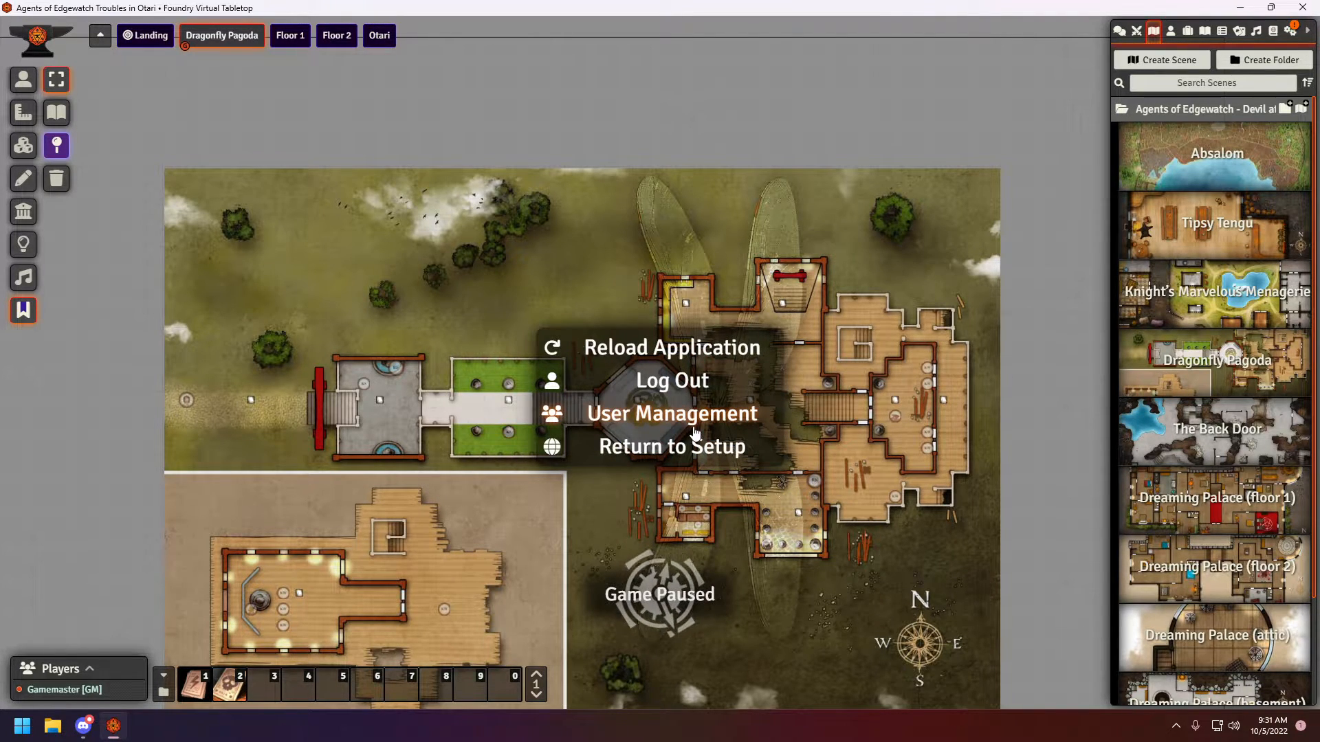
{"action": "left_click", "coordinate": [671, 414]}
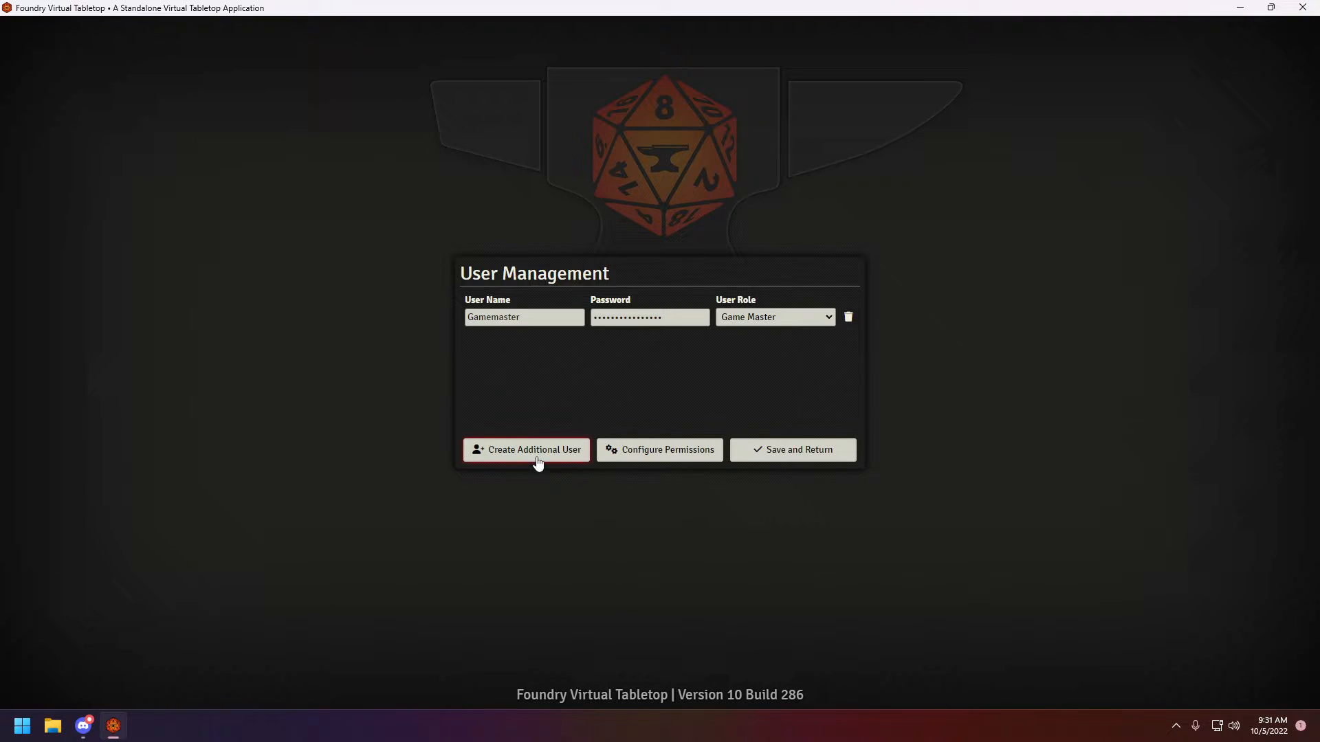
{"action": "left_click", "coordinate": [792, 449]}
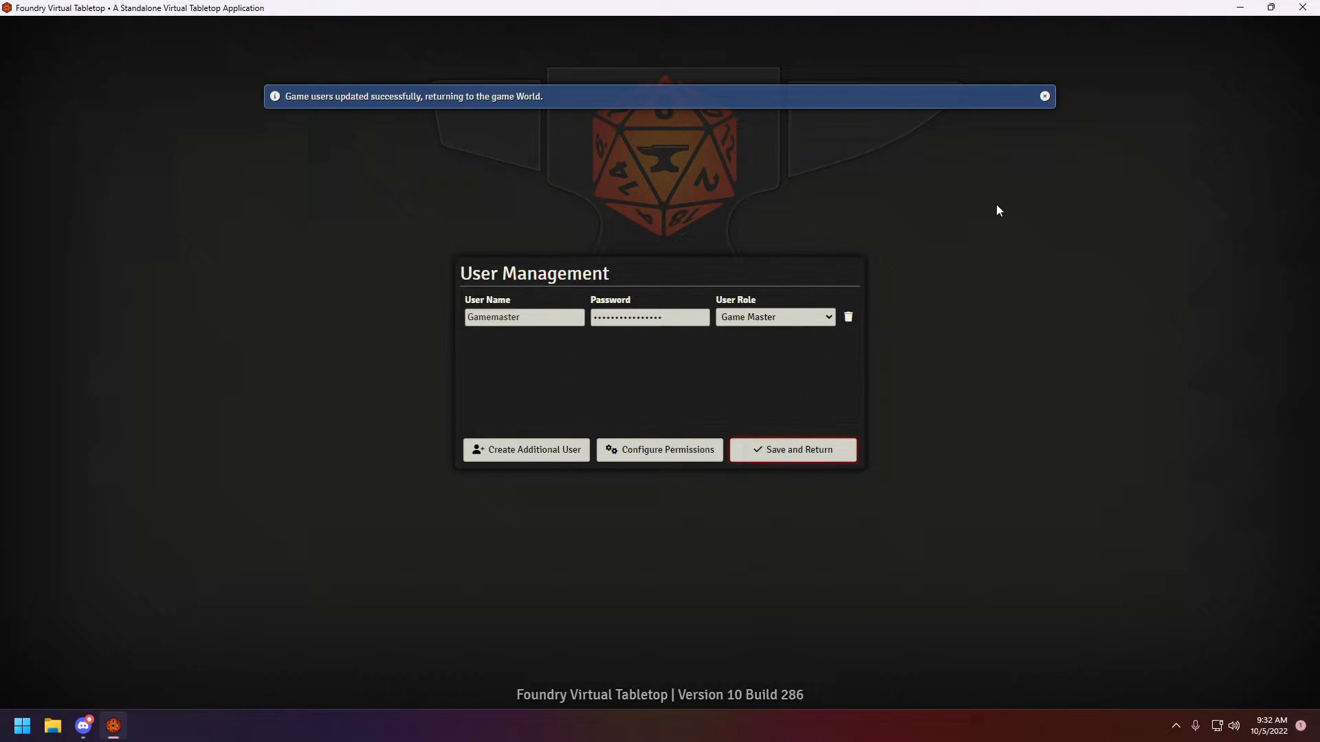
{"action": "left_click", "coordinate": [791, 449]}
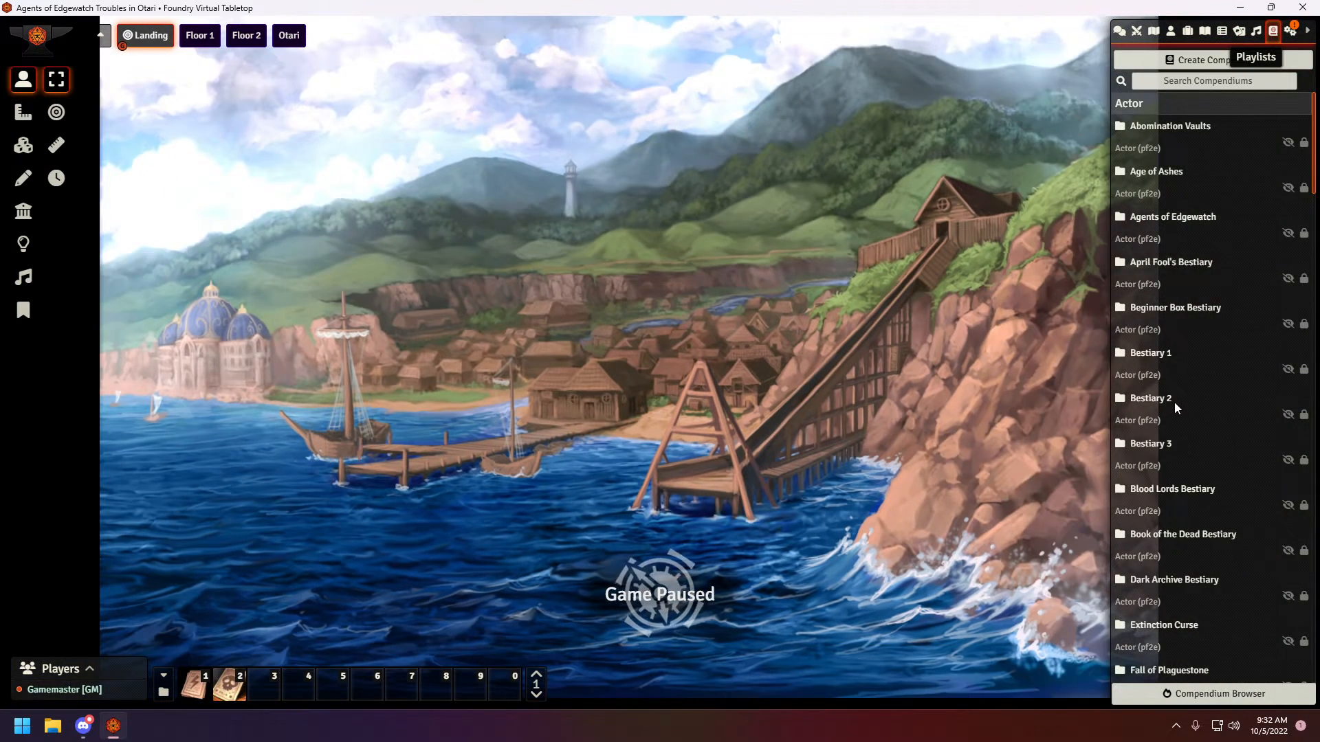
Save the module settings in Manage Modules and confirm reloading the application
{"action": "left_click", "coordinate": [1288, 30]}
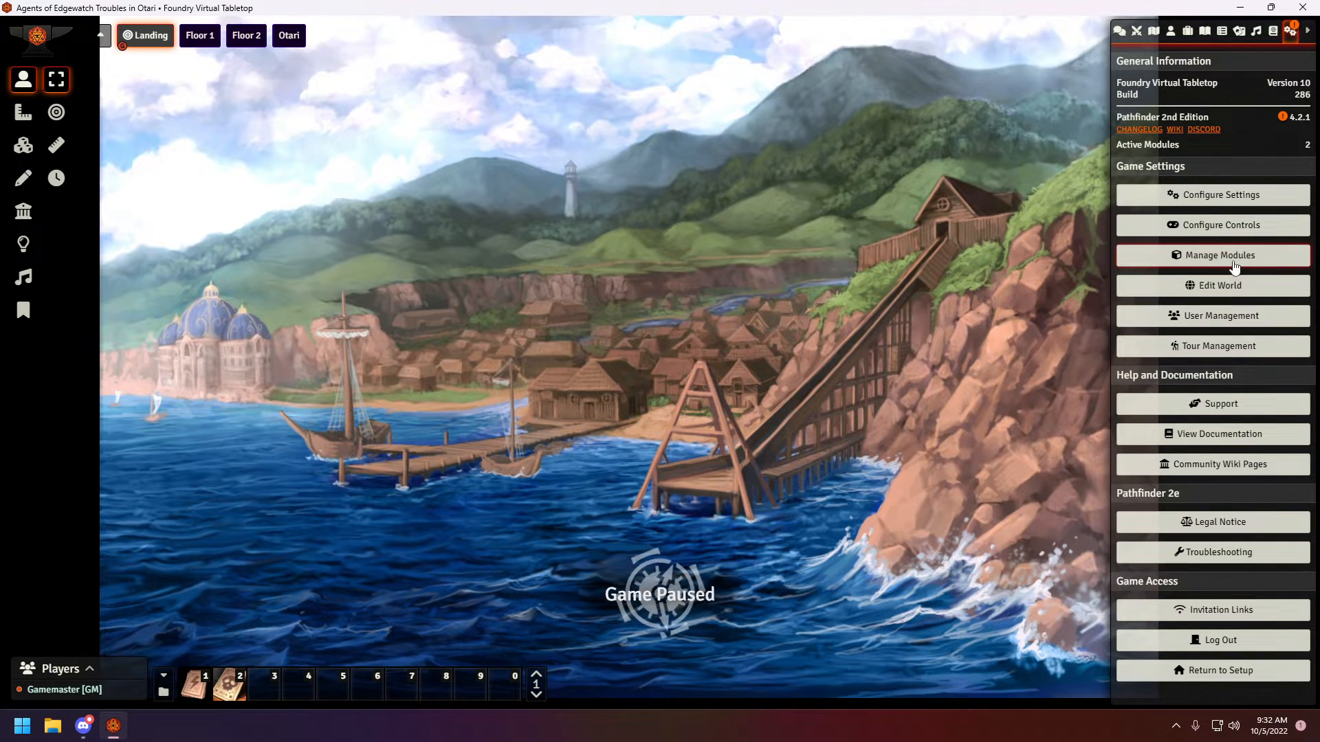
{"action": "left_click", "coordinate": [1220, 256]}
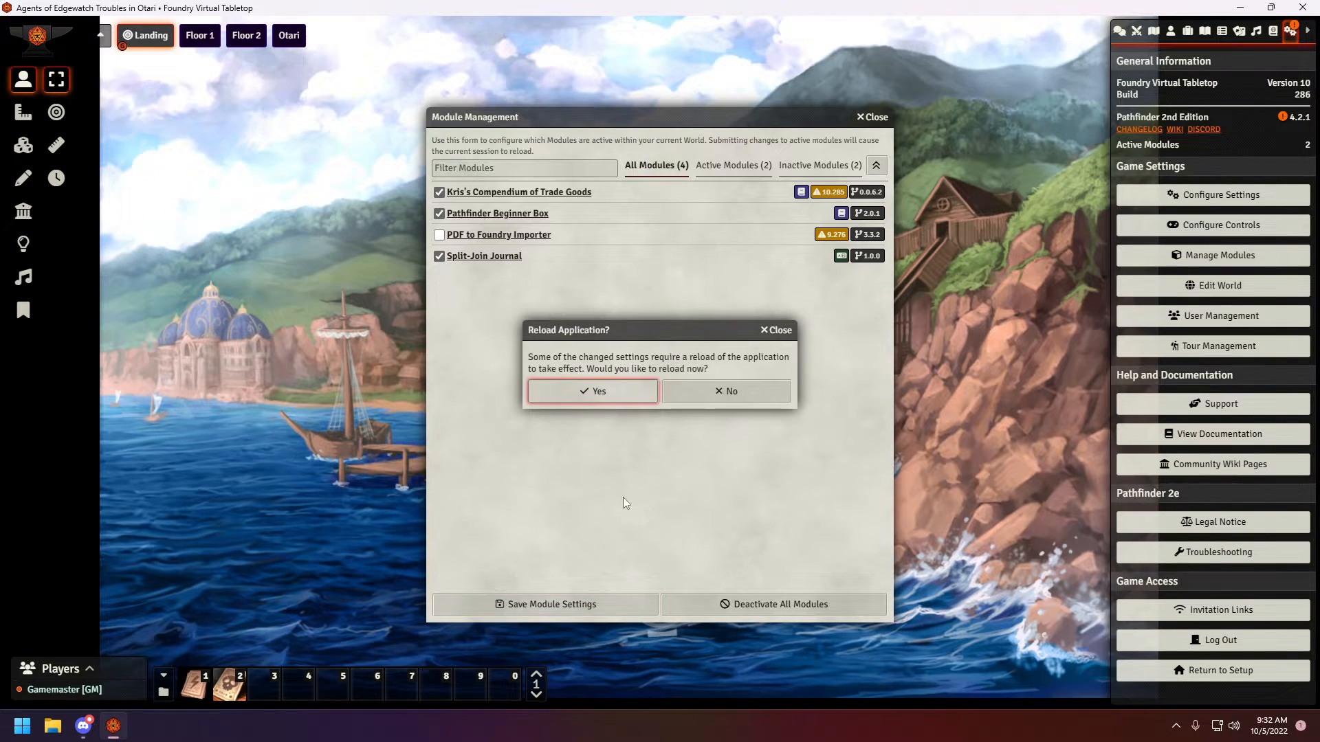
{"action": "left_click", "coordinate": [592, 391]}
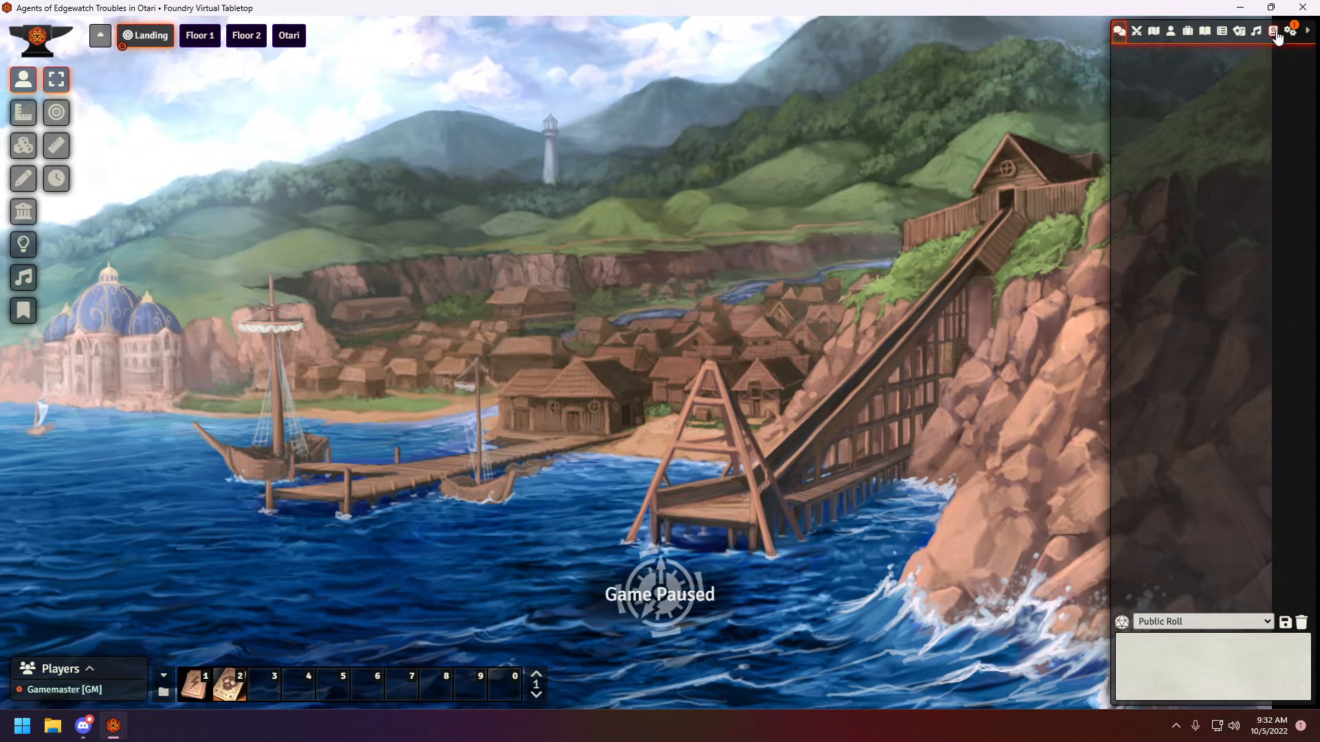
Open Kris's Trade Goods - Common compendium and inspect the Electrum and Fool's Gold item sheets
{"action": "left_click", "coordinate": [1273, 32]}
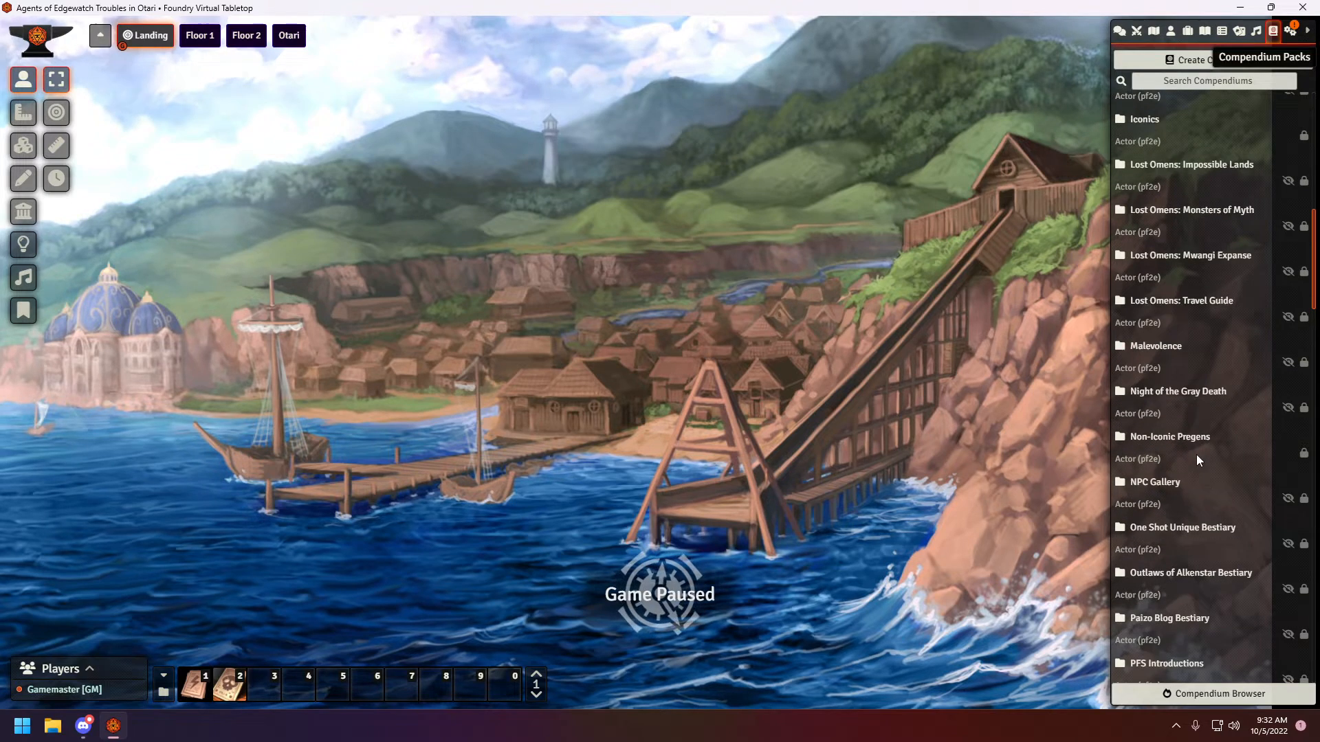
{"action": "scroll", "scroll_direction": "down", "scroll_amount": 3}
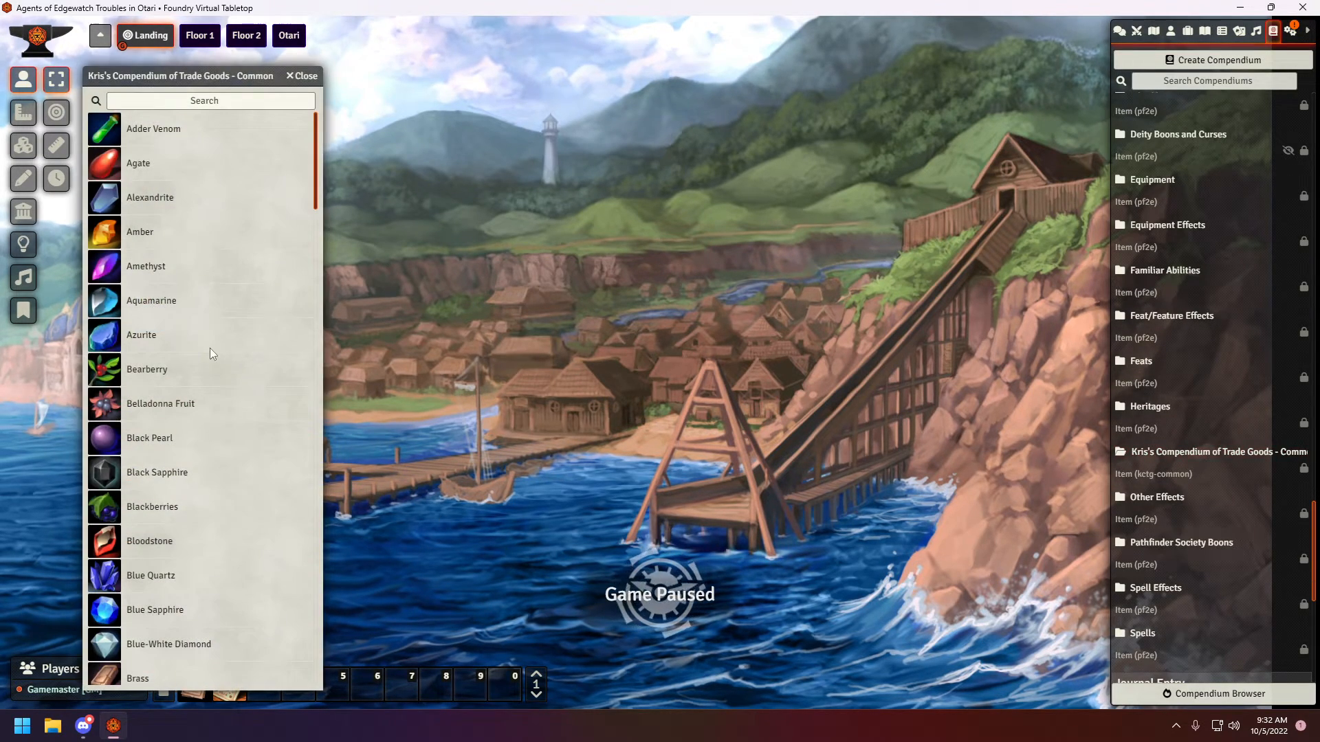
{"action": "scroll", "scroll_direction": "down", "scroll_amount": 3}
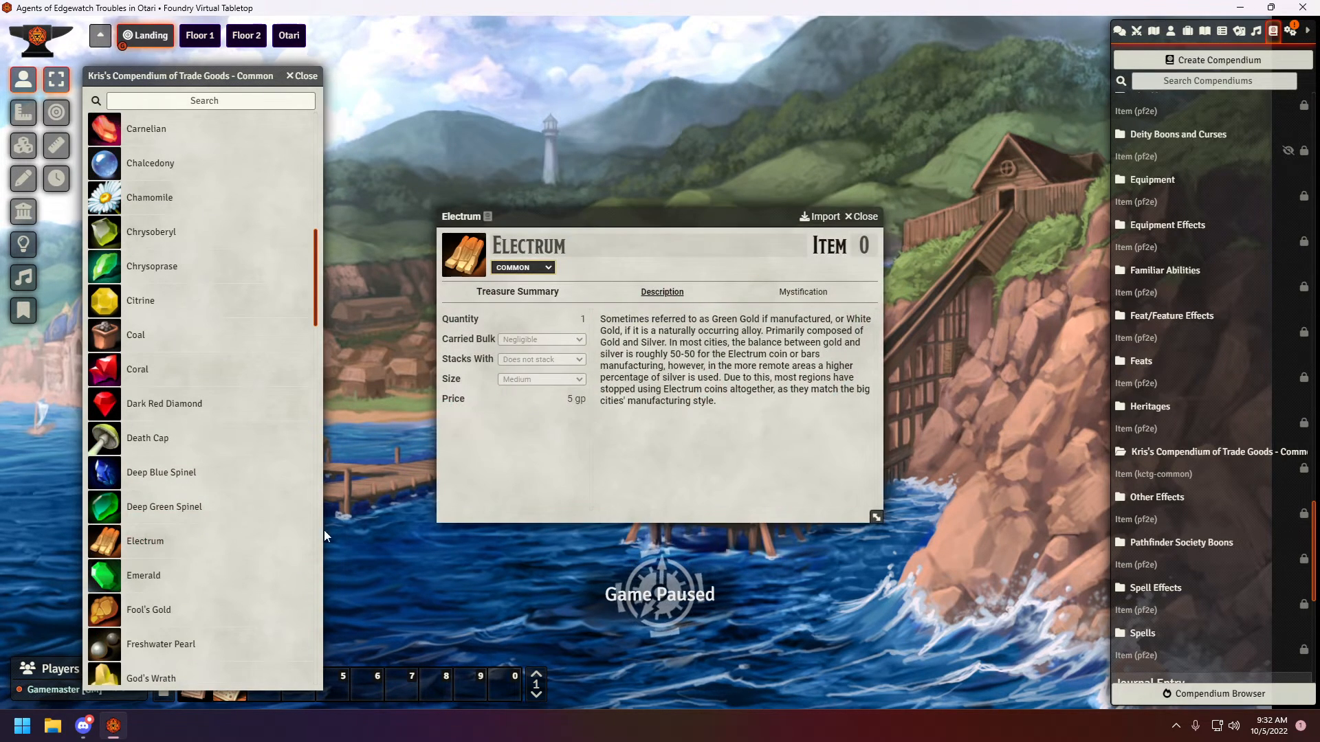
{"action": "mouse_move", "coordinate": [761, 414]}
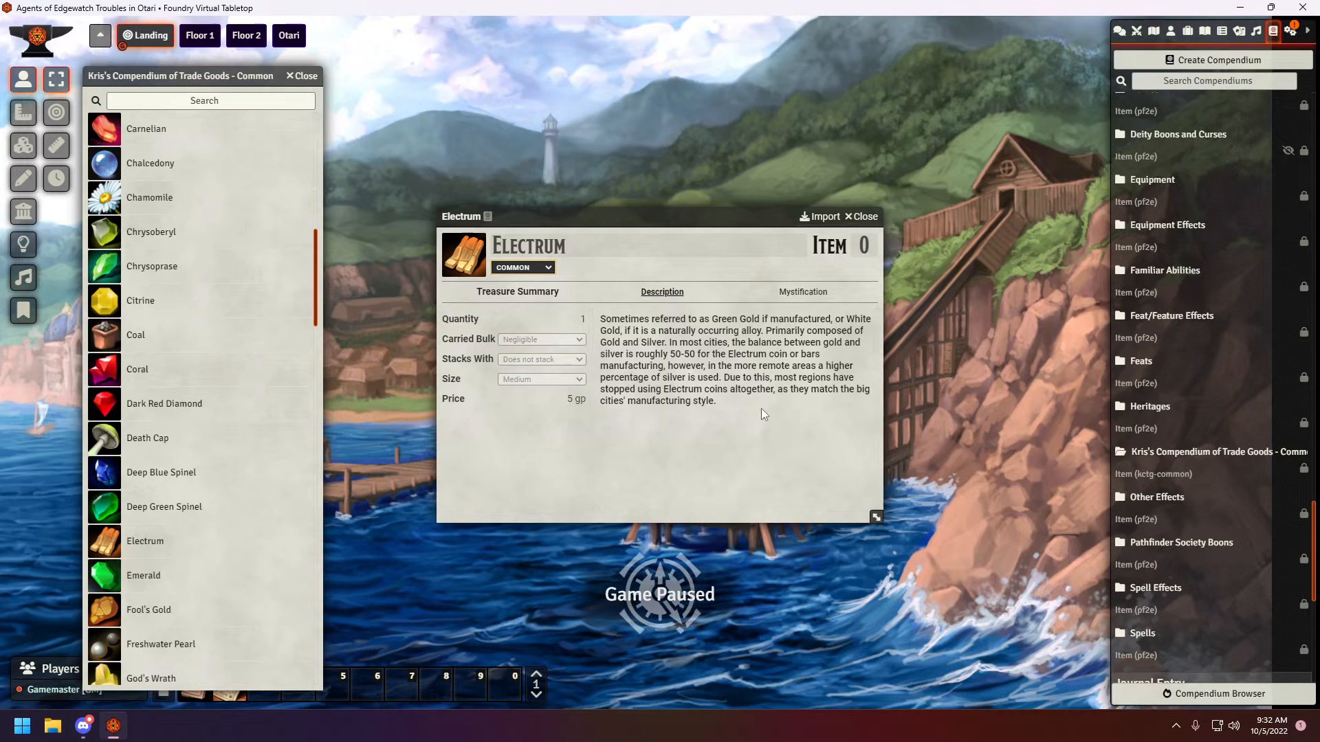
{"action": "left_click_drag", "start_coordinate": [601, 318], "coordinate": [714, 400]}
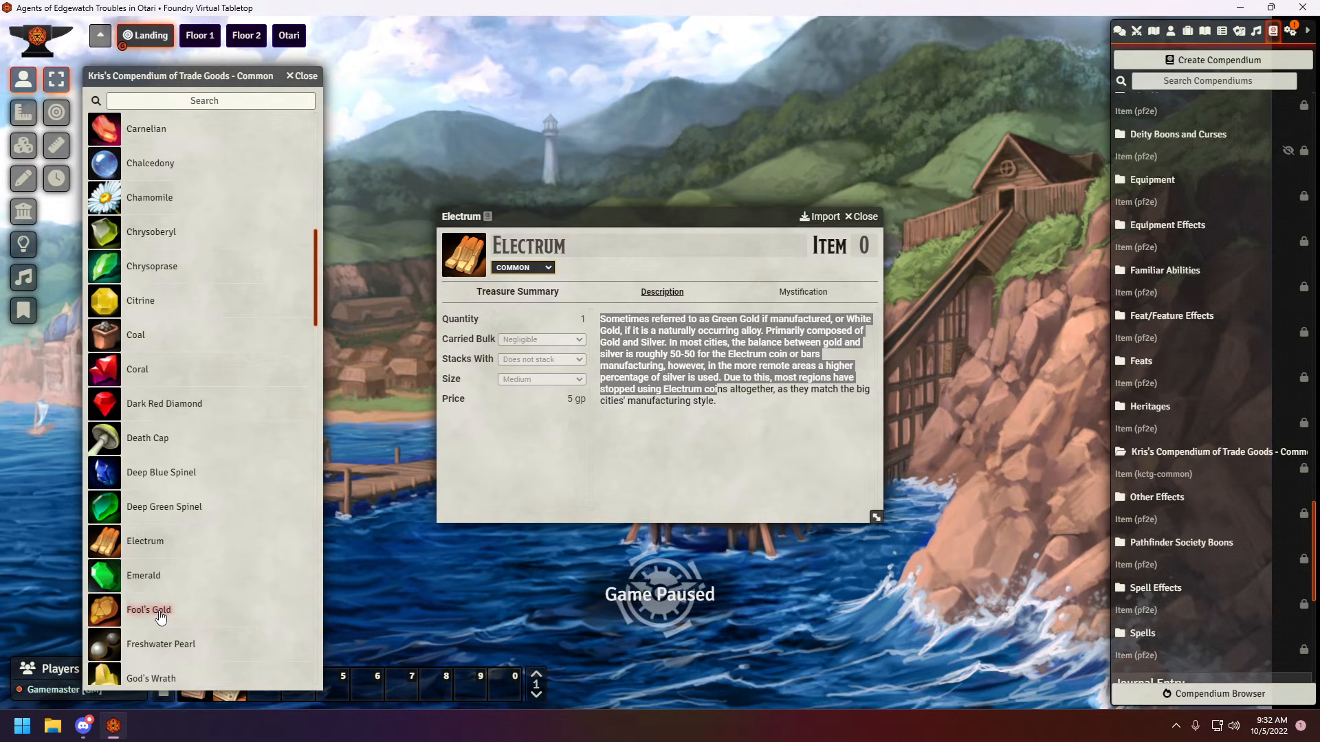
{"action": "left_click", "coordinate": [148, 609]}
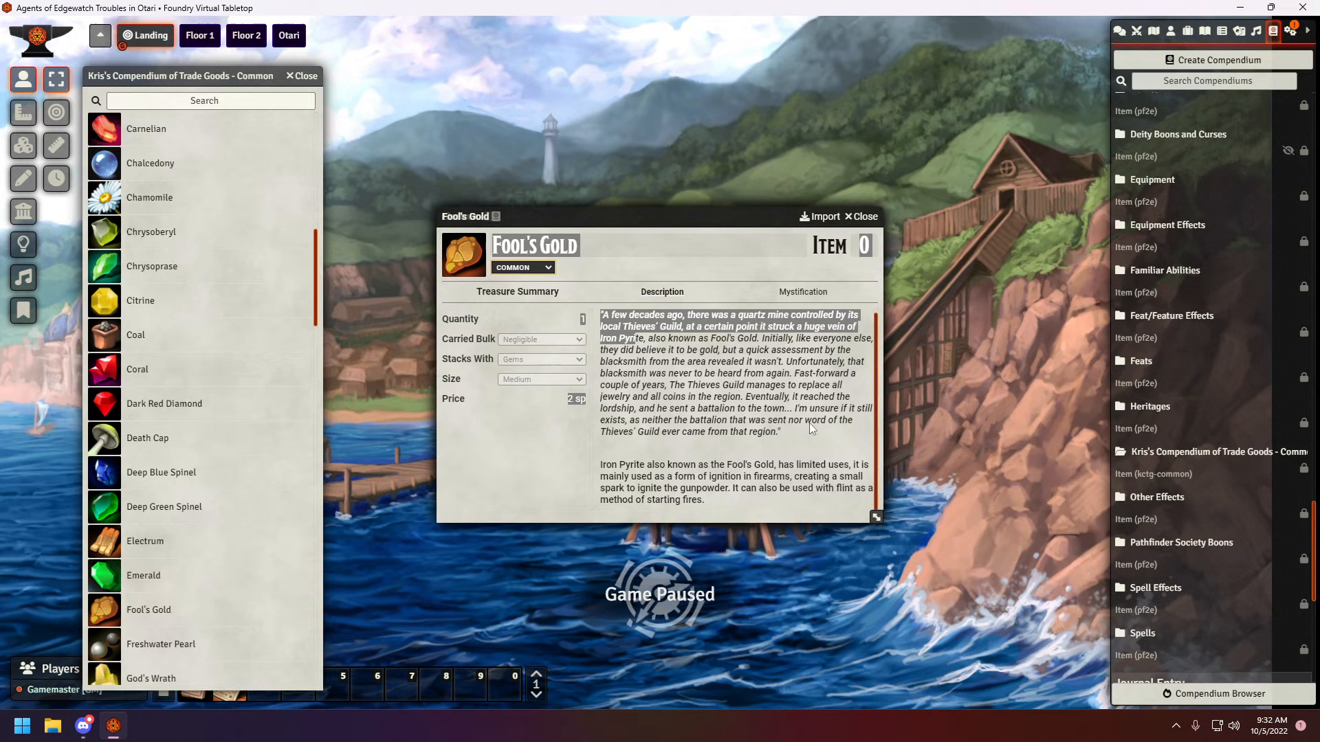
{"action": "left_click", "coordinate": [144, 541]}
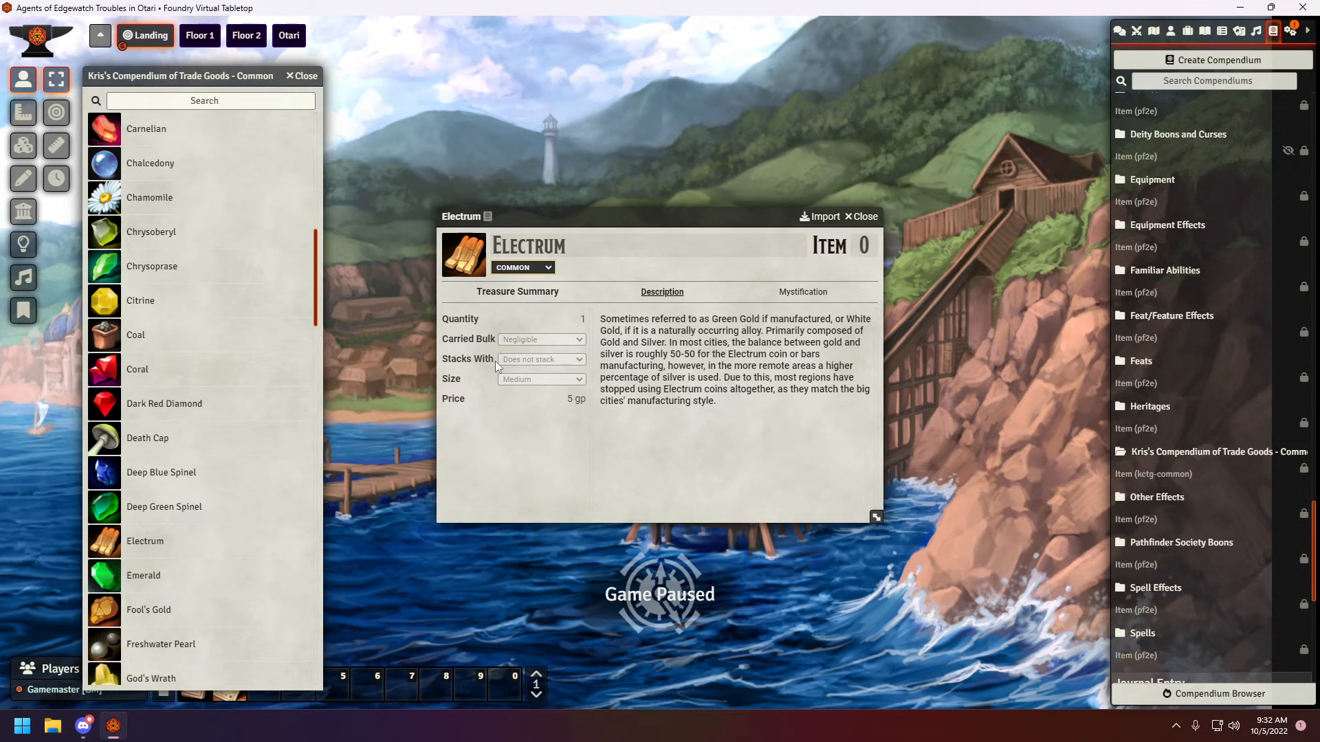
{"action": "mouse_move", "coordinate": [335, 461]}
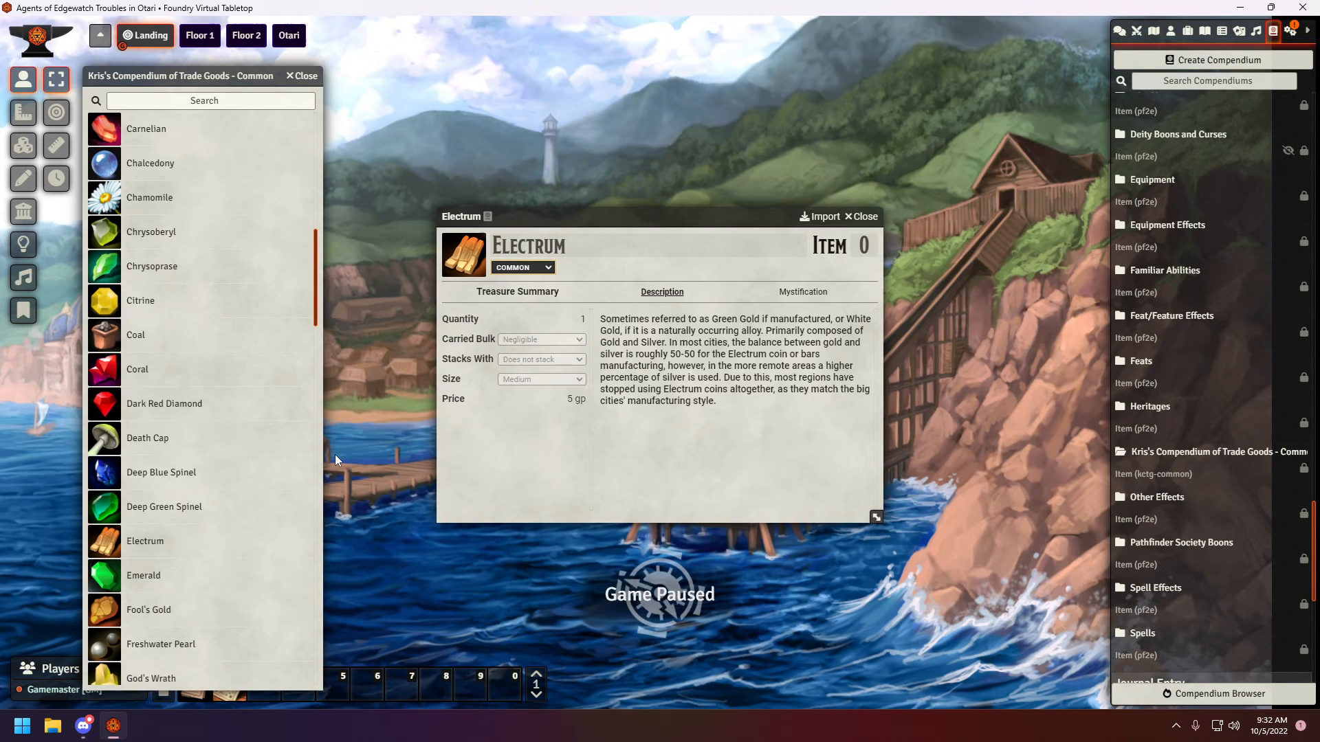